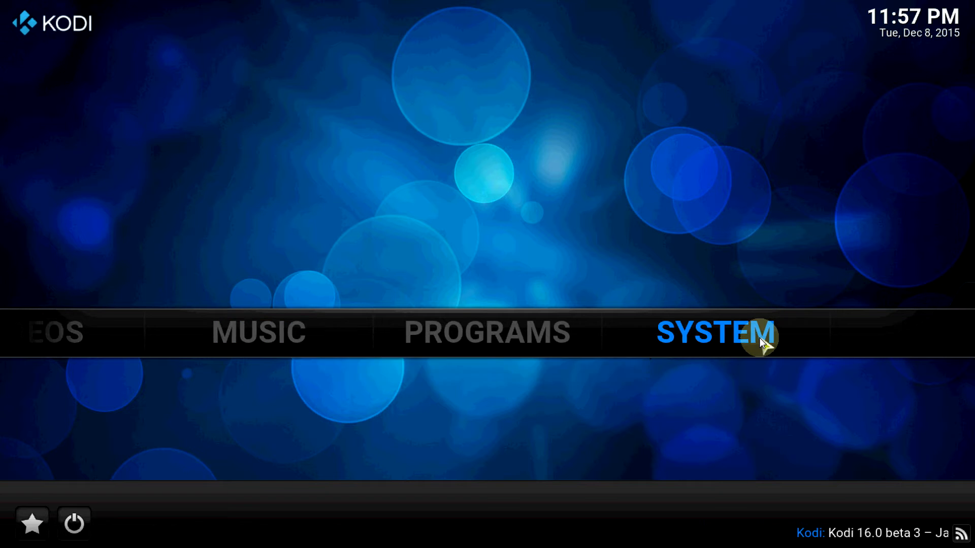
# - Open the system settings briefly and return to the home menu
pyautogui.click(711, 332)
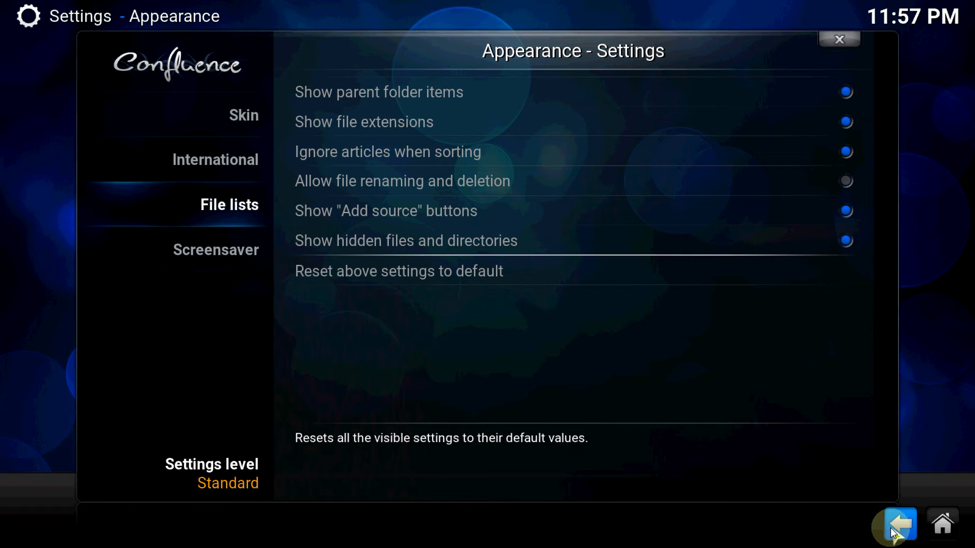
pyautogui.click(894, 524)
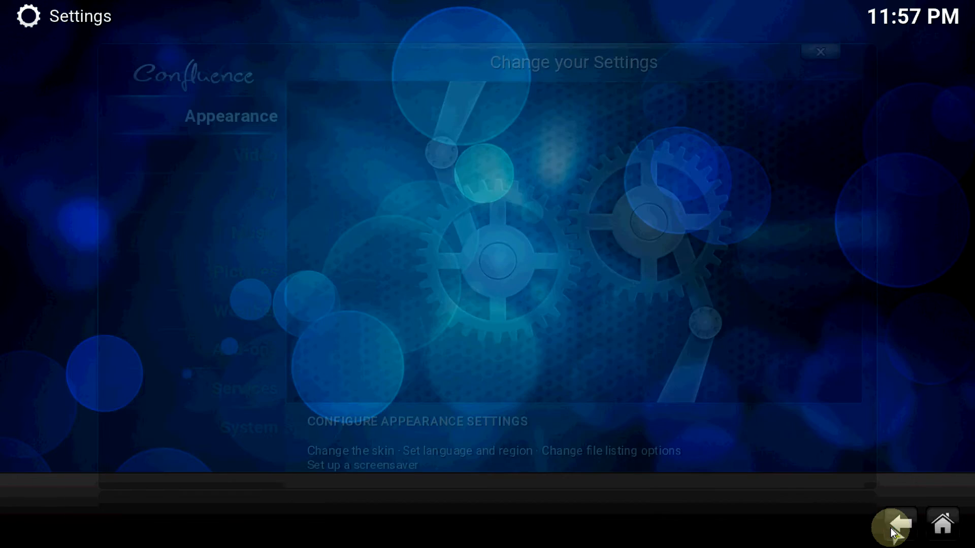
pyautogui.click(892, 524)
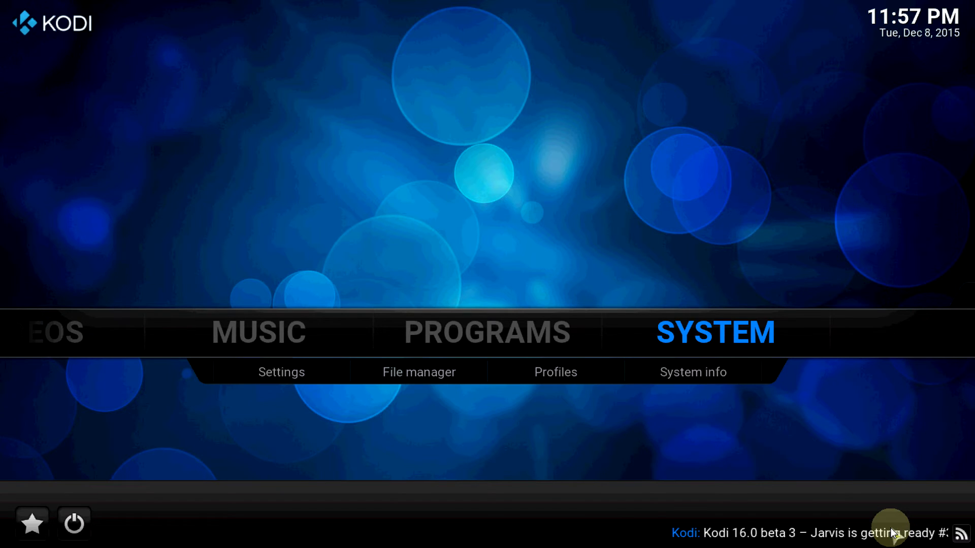
pyautogui.moveTo(643, 416)
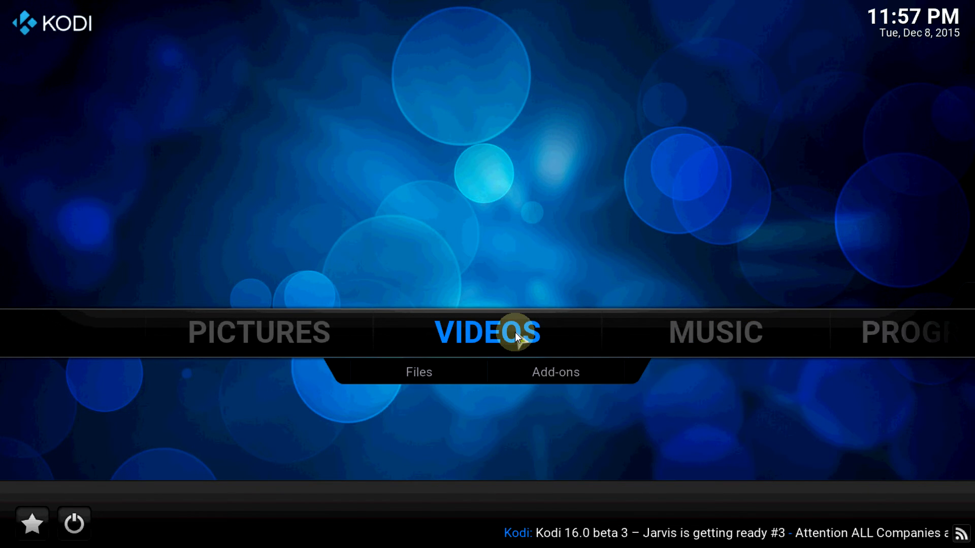
pyautogui.moveTo(555, 371)
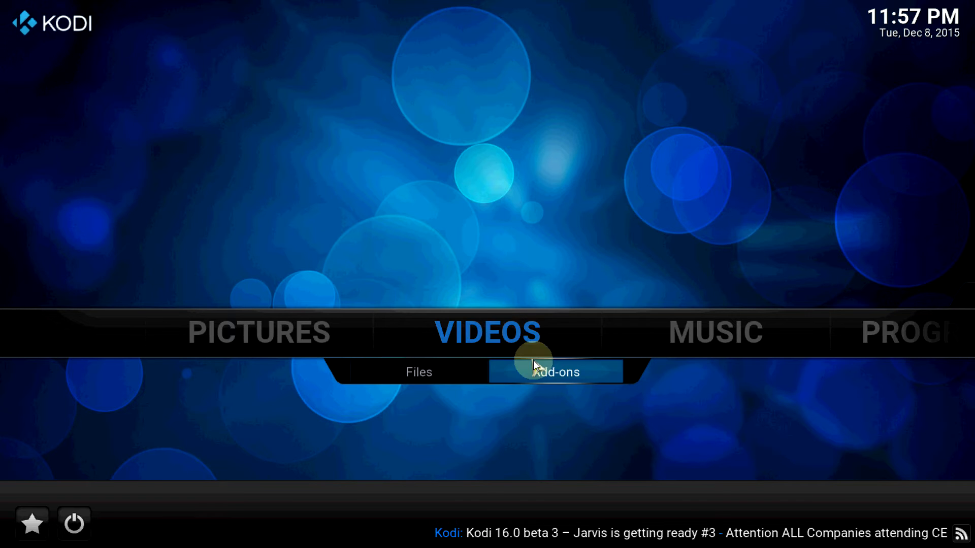
# - Browse to the Genesis add-on's Most Popular movies list
pyautogui.click(555, 371)
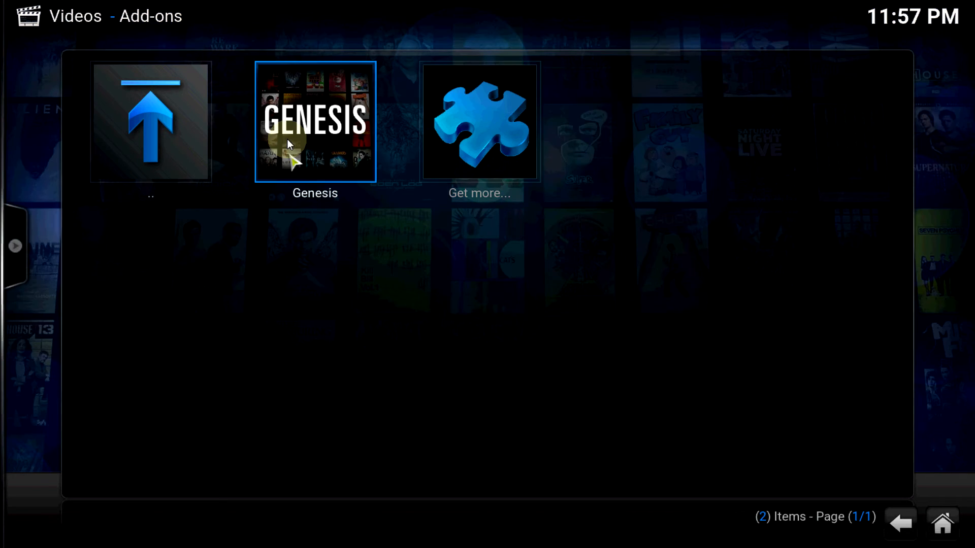
pyautogui.click(315, 122)
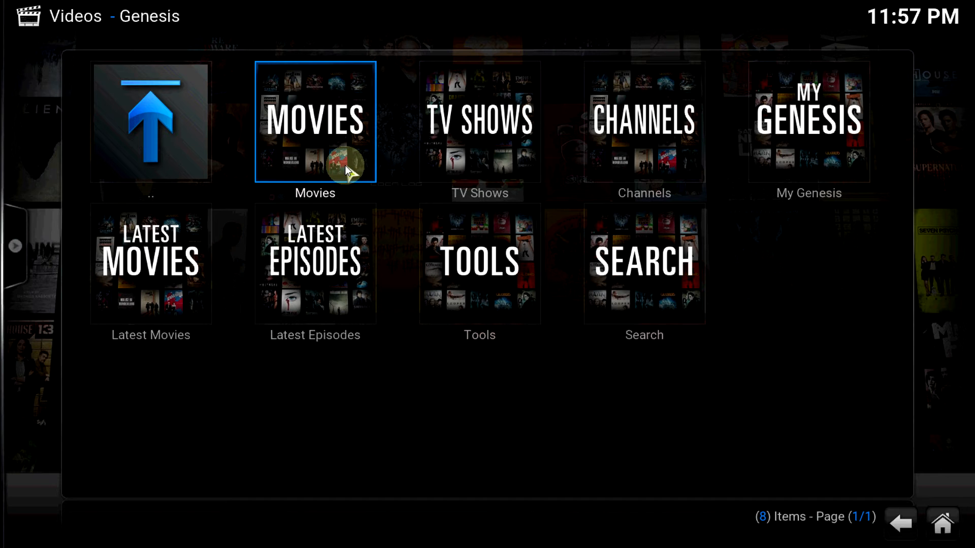
pyautogui.click(315, 121)
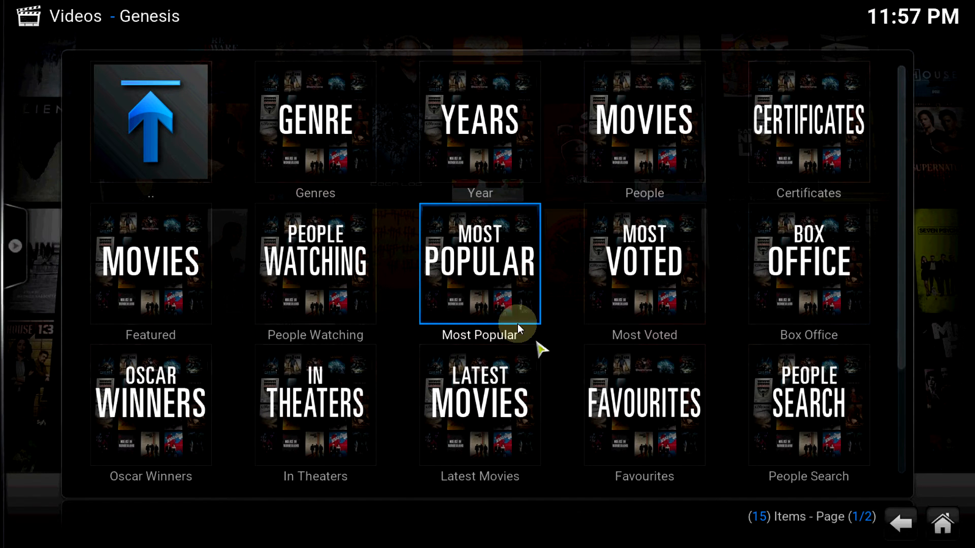
pyautogui.click(478, 263)
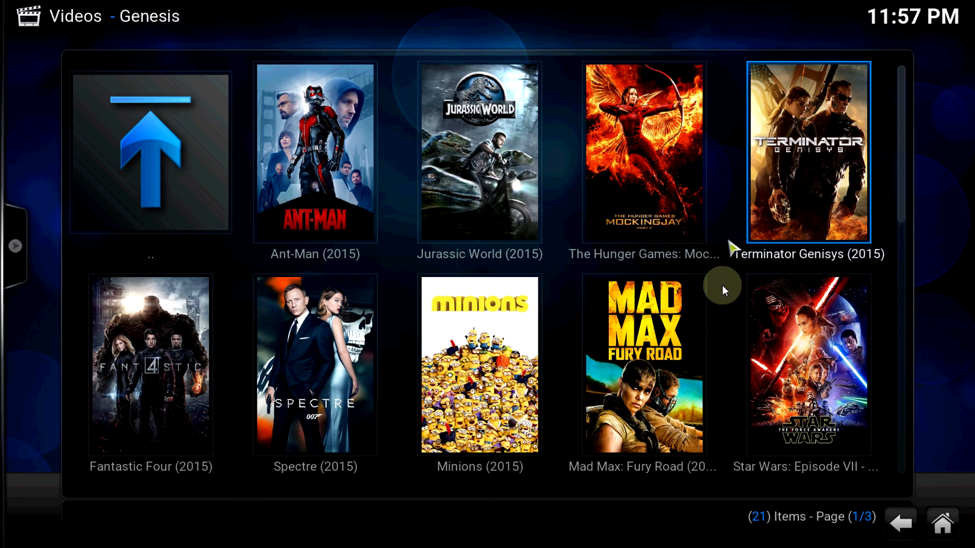
pyautogui.moveTo(644, 152)
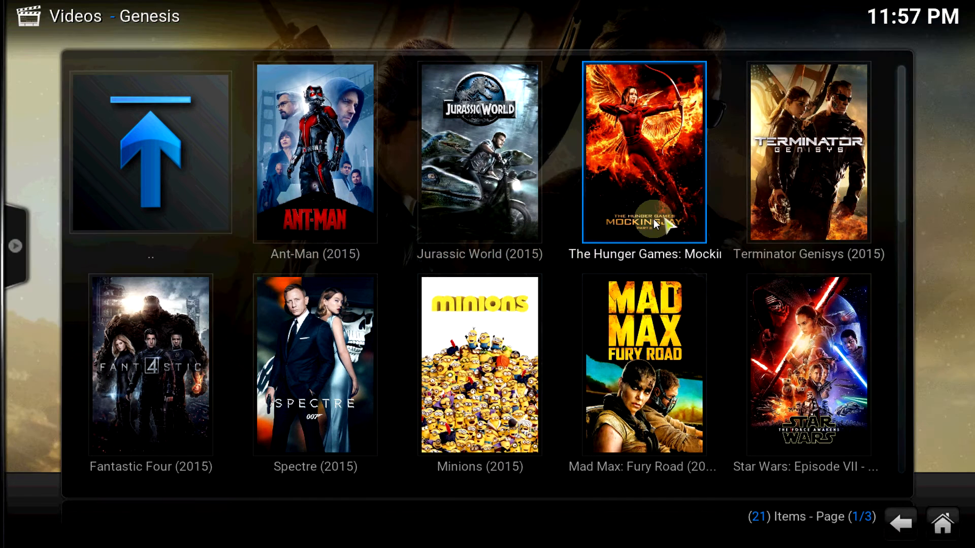
# - Add Jurassic World and Inside Out to the library from their context menus
pyautogui.rightClick(479, 152)
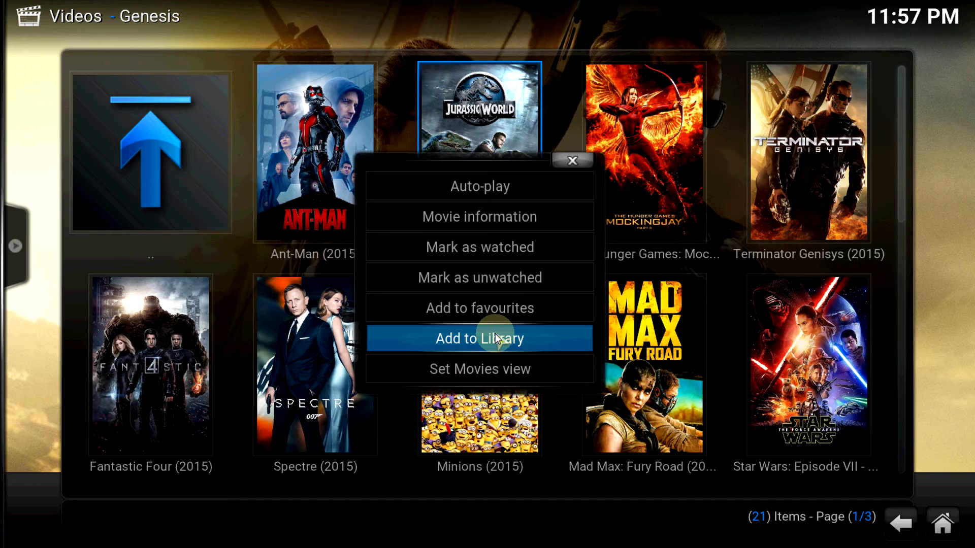
pyautogui.click(479, 338)
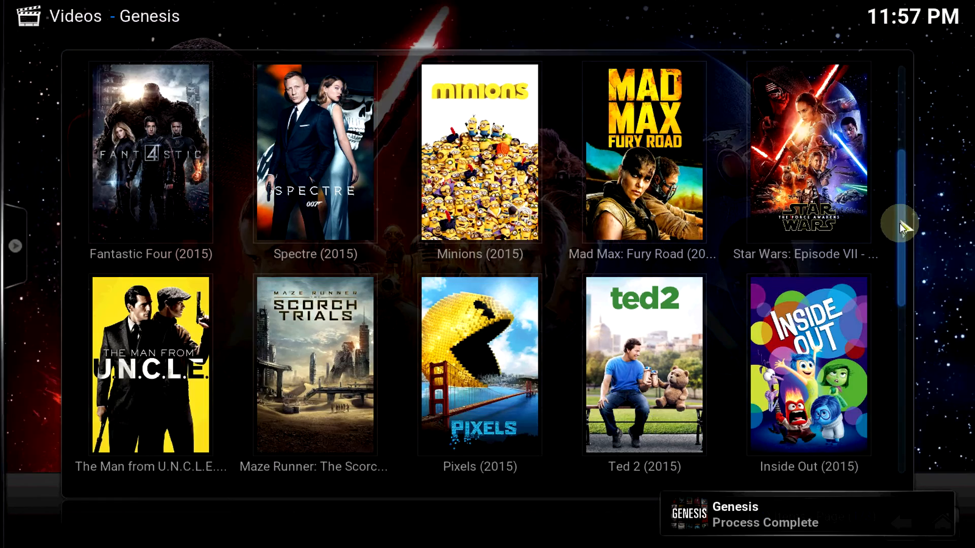
pyautogui.click(808, 152)
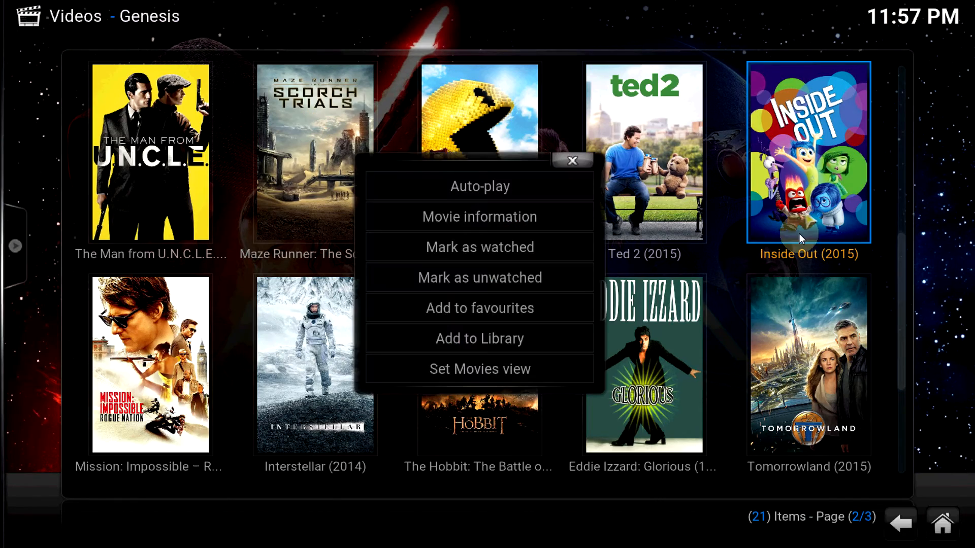
pyautogui.click(479, 338)
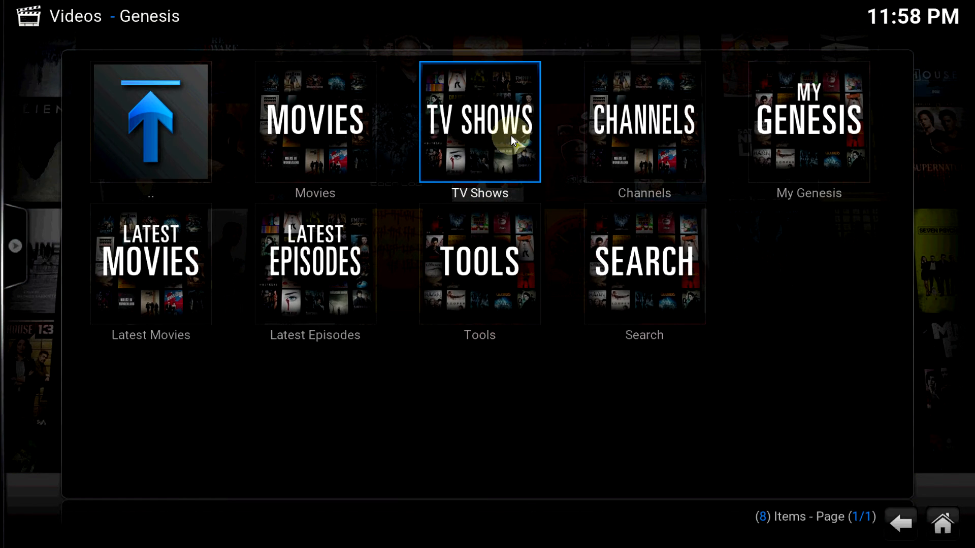
# - Add The Flash and, from the next page, Supergirl to the library
pyautogui.click(479, 121)
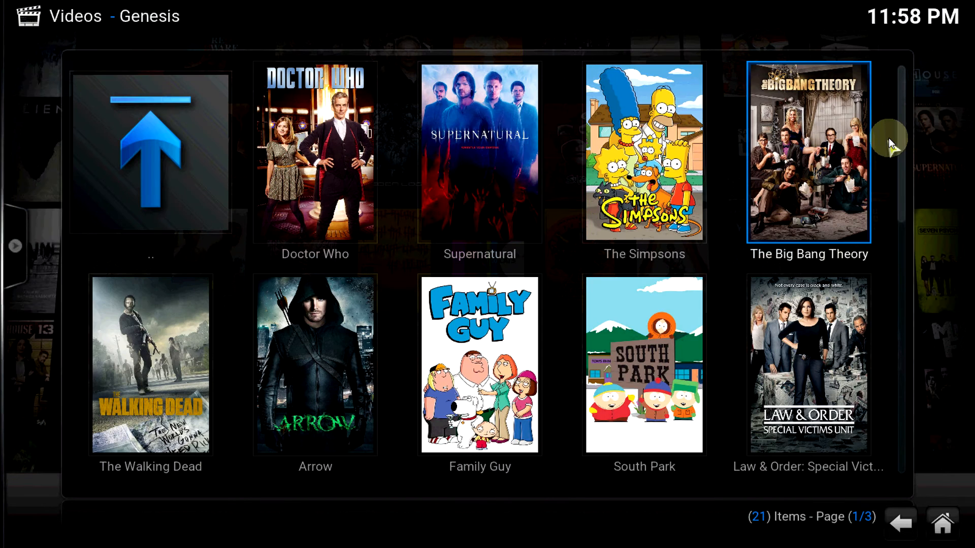
pyautogui.scroll(-3)
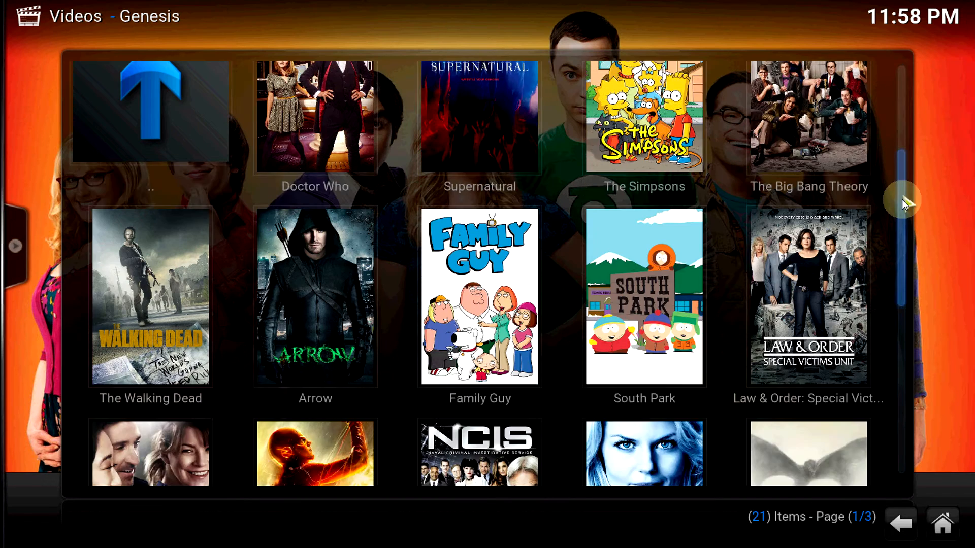
pyautogui.scroll(-3)
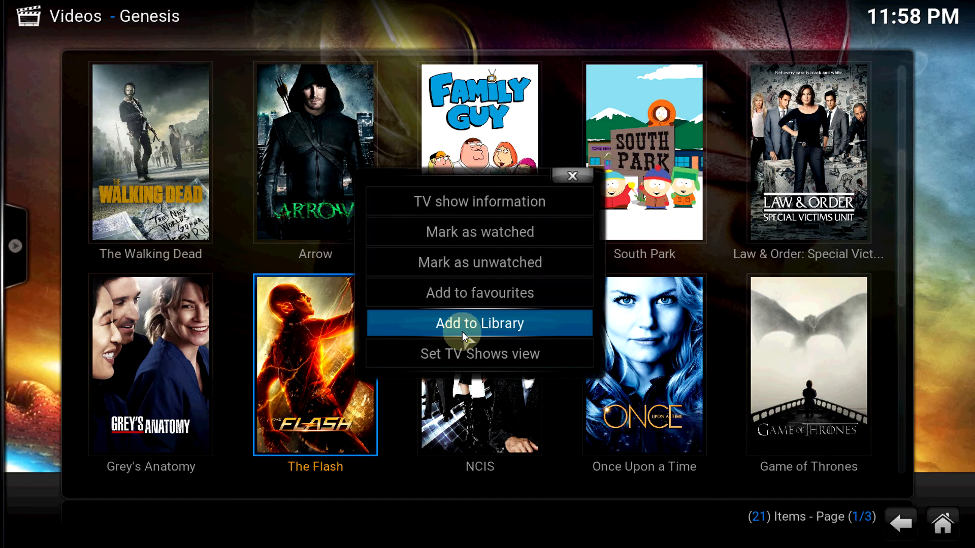
pyautogui.click(479, 323)
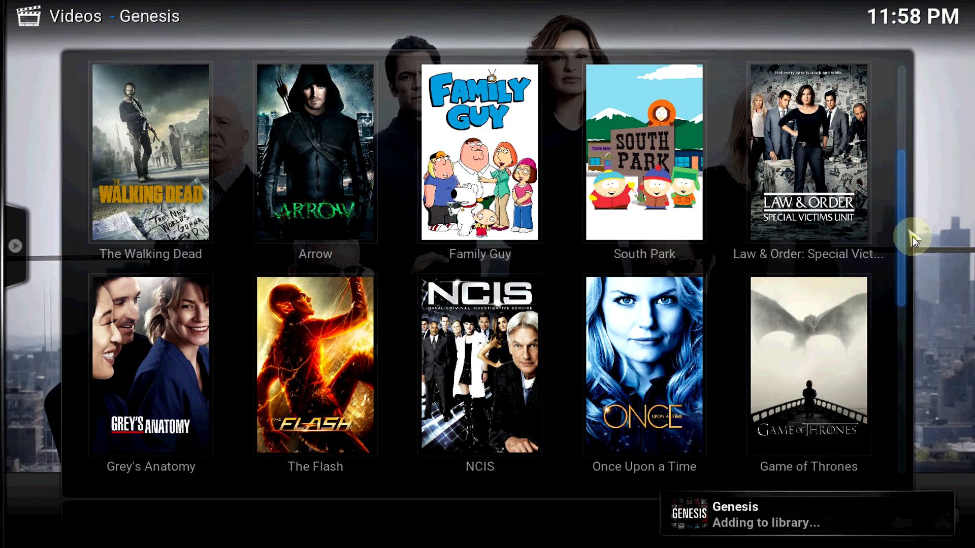
pyautogui.scroll(-3)
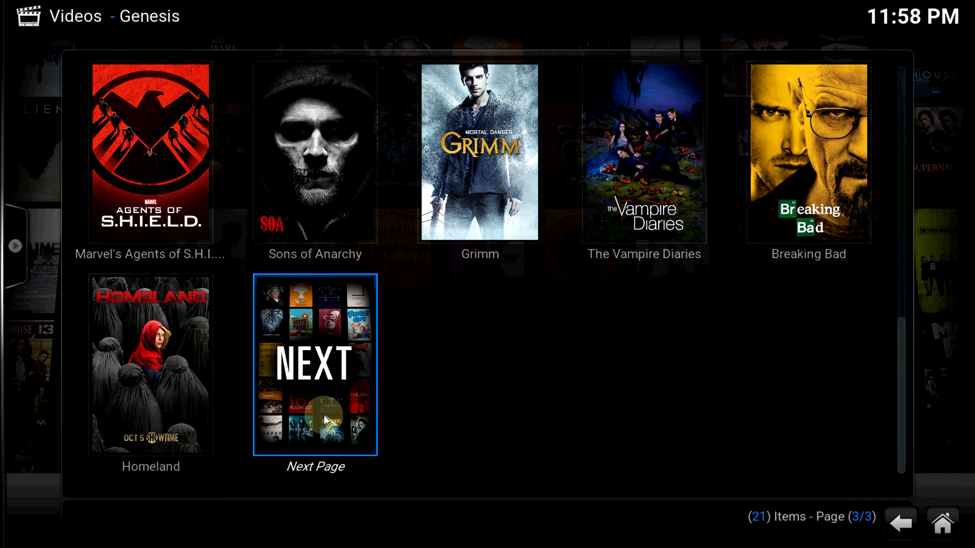
pyautogui.click(315, 363)
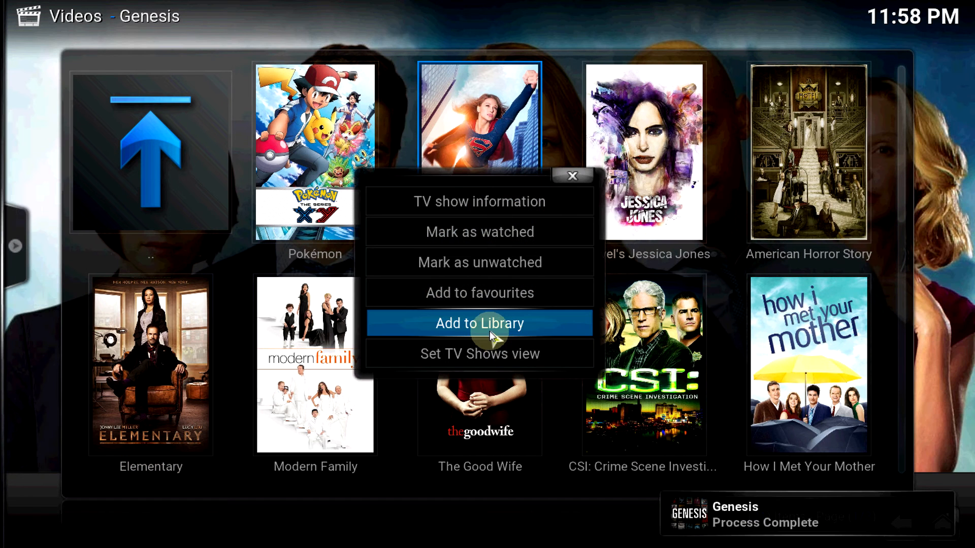
pyautogui.click(479, 323)
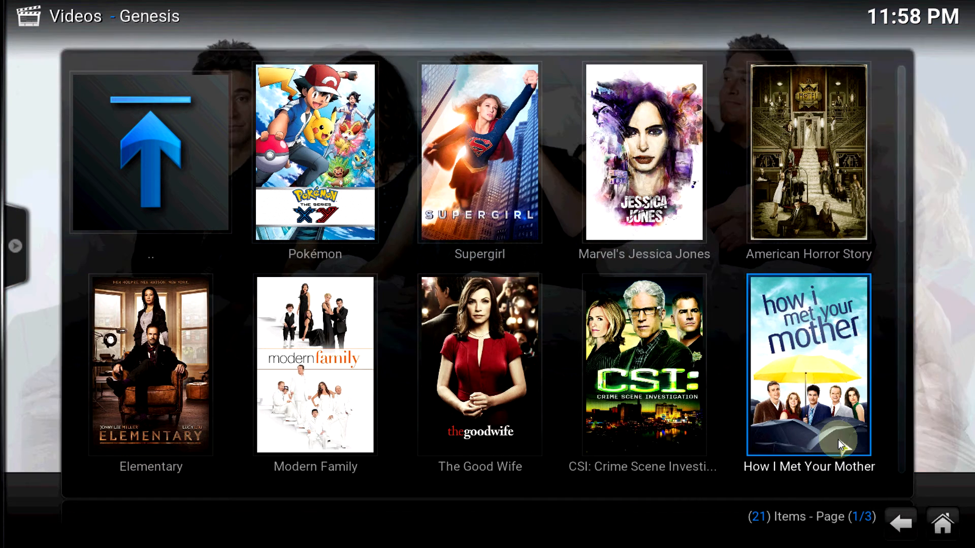
# - Back out of the TV show pages to the Genesis main menu
pyautogui.click(900, 521)
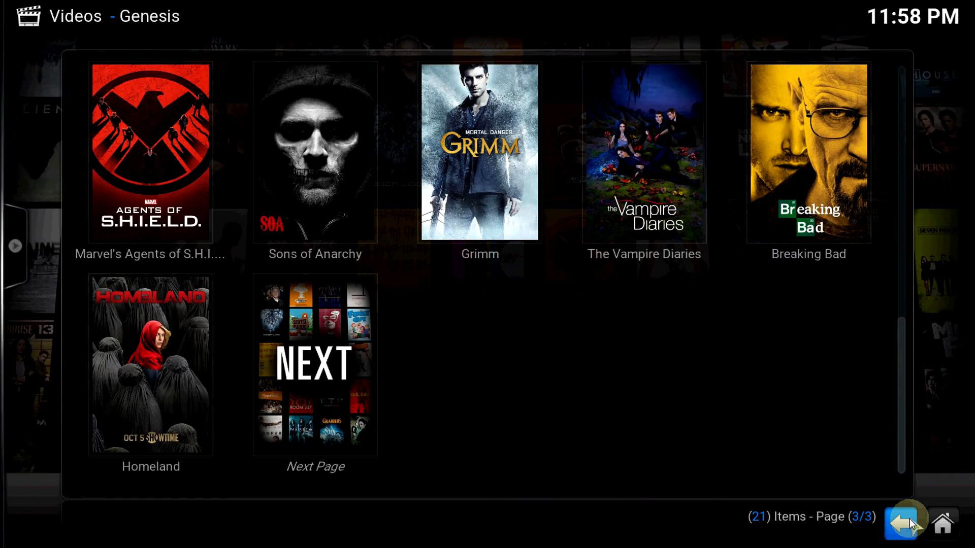
pyautogui.click(906, 520)
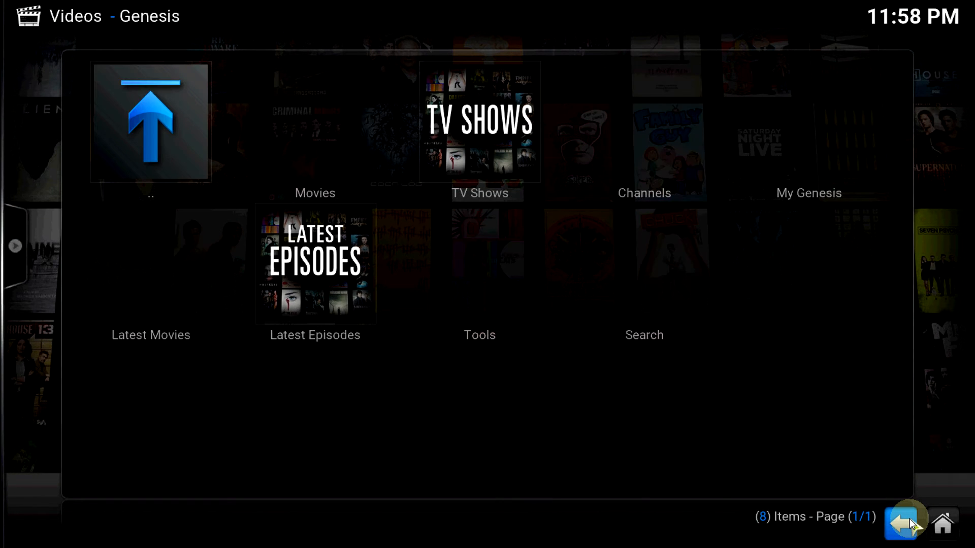
pyautogui.click(900, 521)
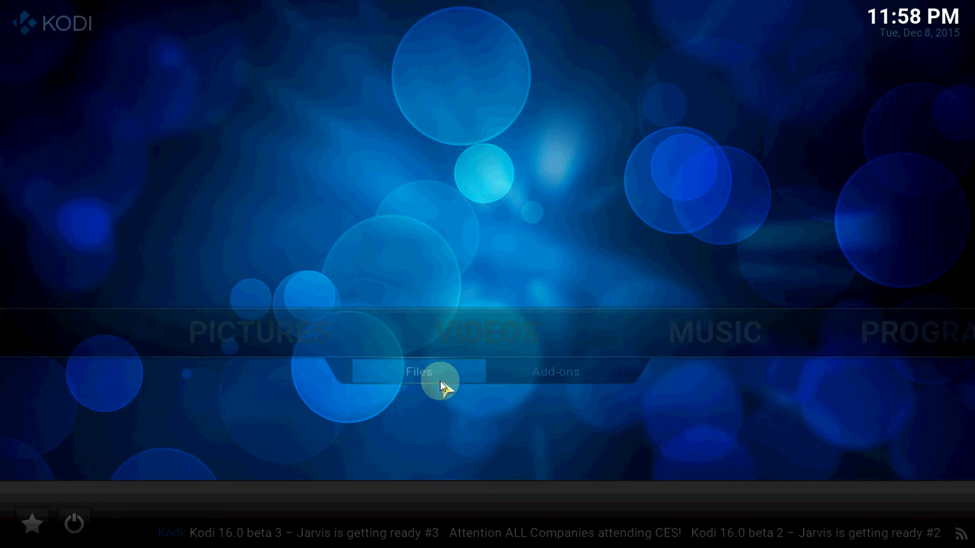
# - Add a video source by browsing to userdata/addon_data/plugin.video.genesis
pyautogui.click(555, 371)
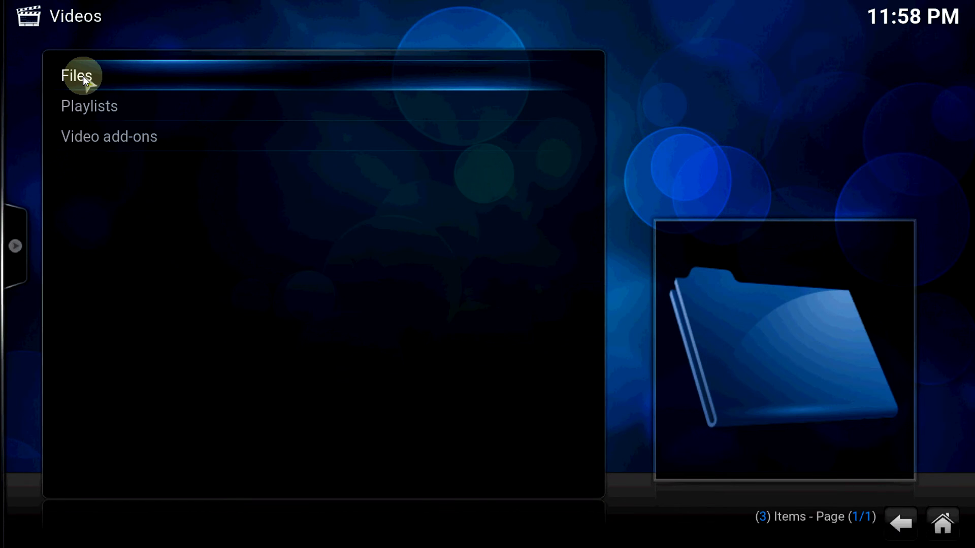
pyautogui.click(76, 75)
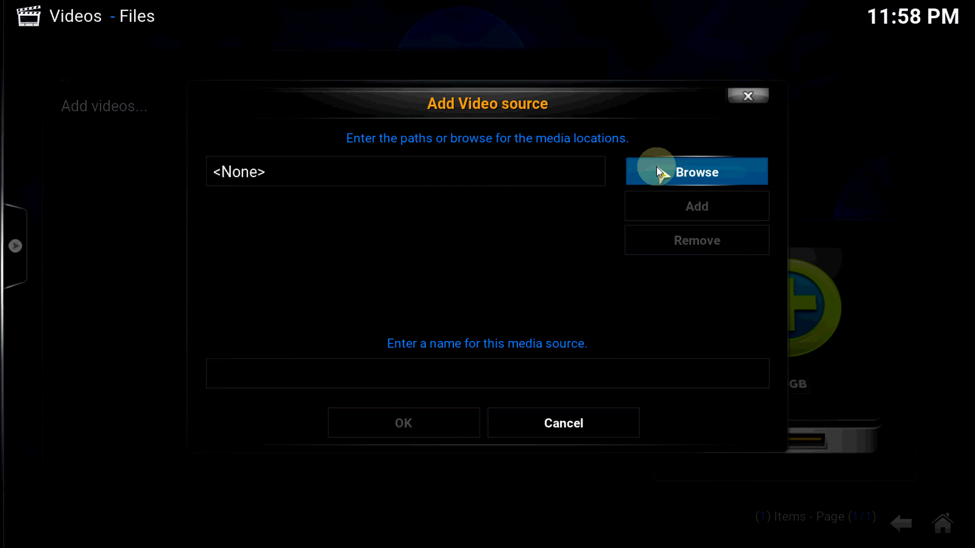
pyautogui.click(695, 172)
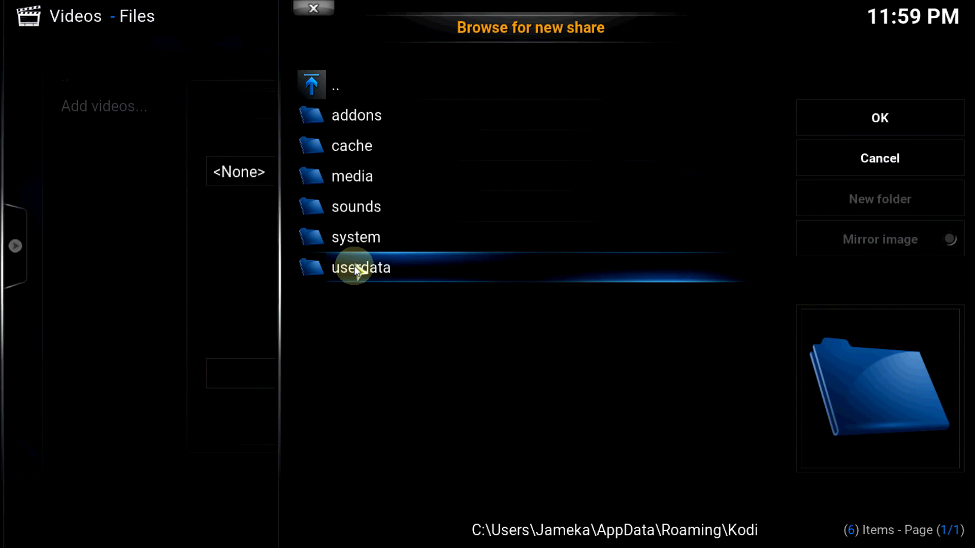
pyautogui.doubleClick(360, 268)
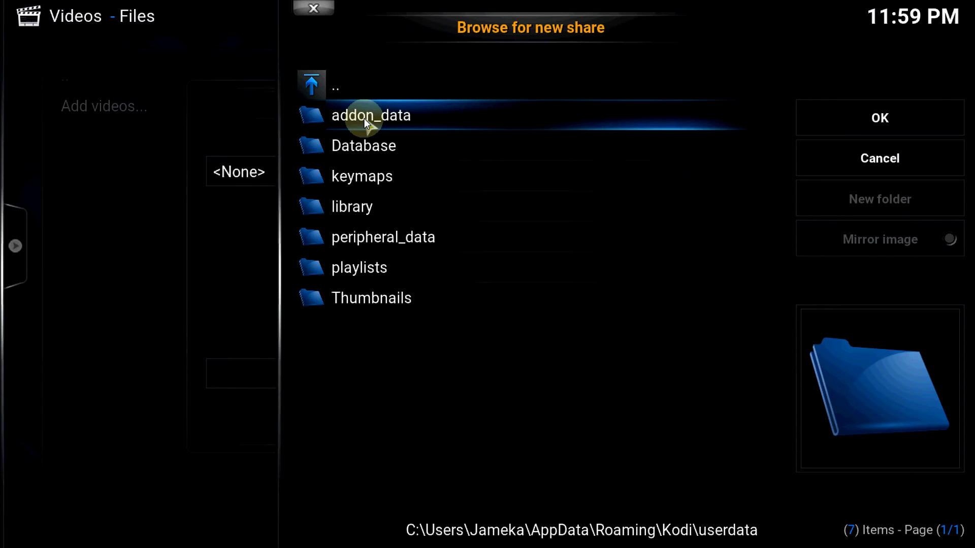
pyautogui.doubleClick(371, 115)
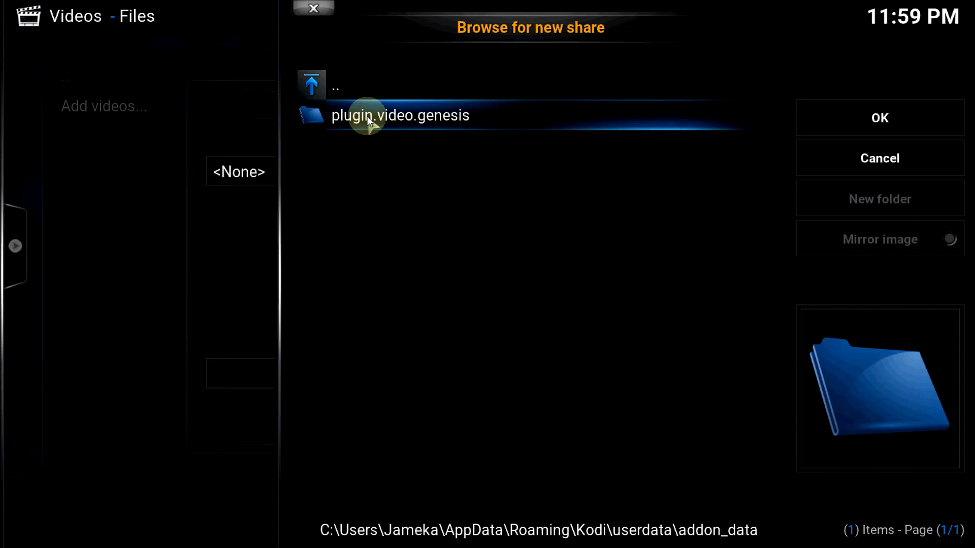
pyautogui.doubleClick(401, 115)
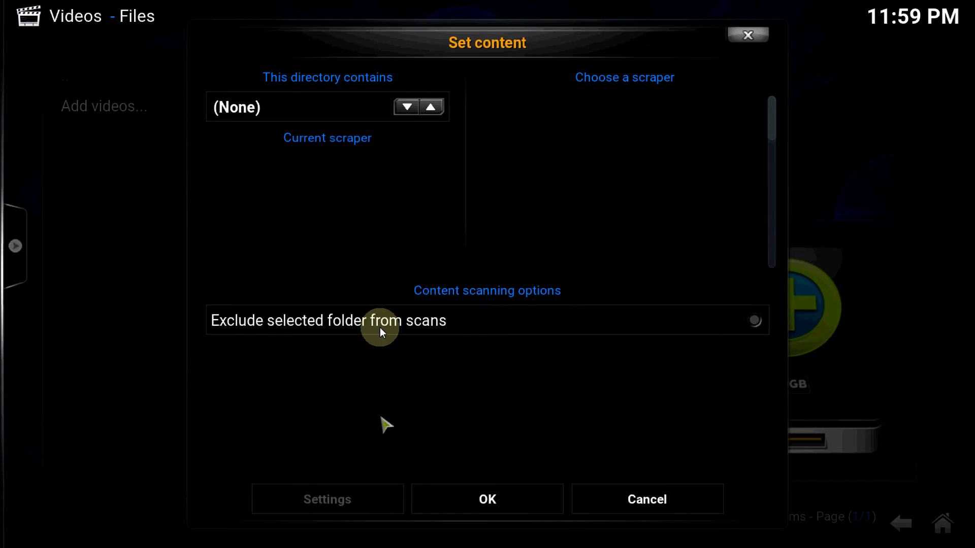
# - Set the source's content to Movies, confirm, and refresh all items
pyautogui.click(405, 106)
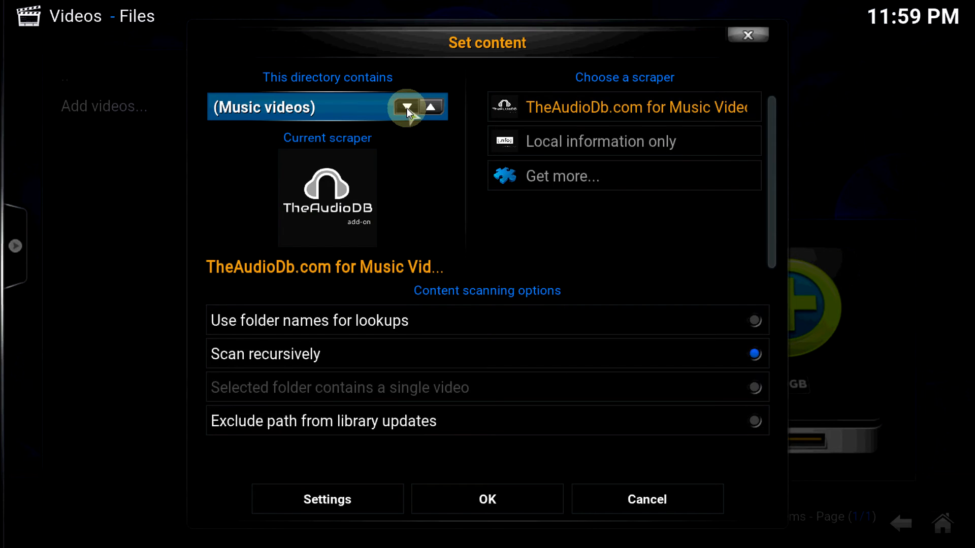
pyautogui.click(406, 107)
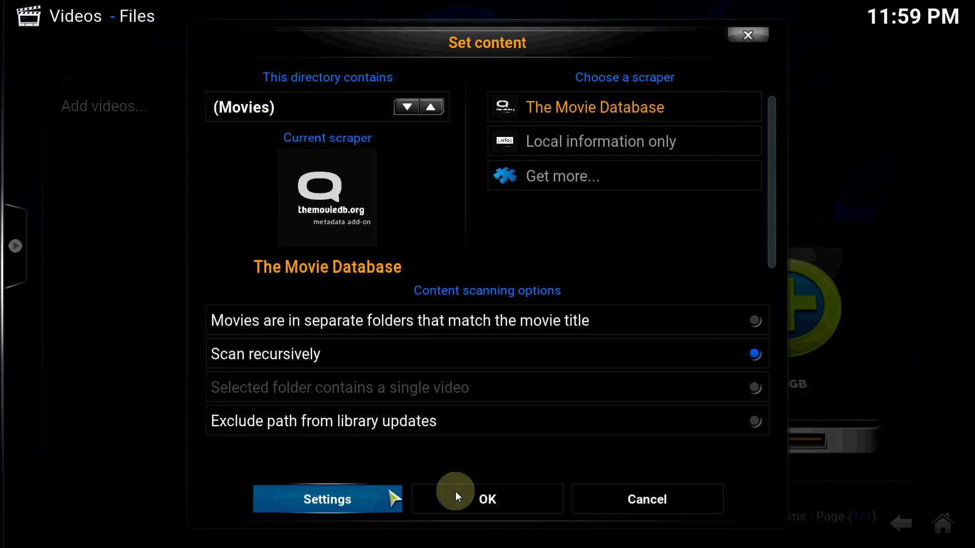
pyautogui.click(487, 499)
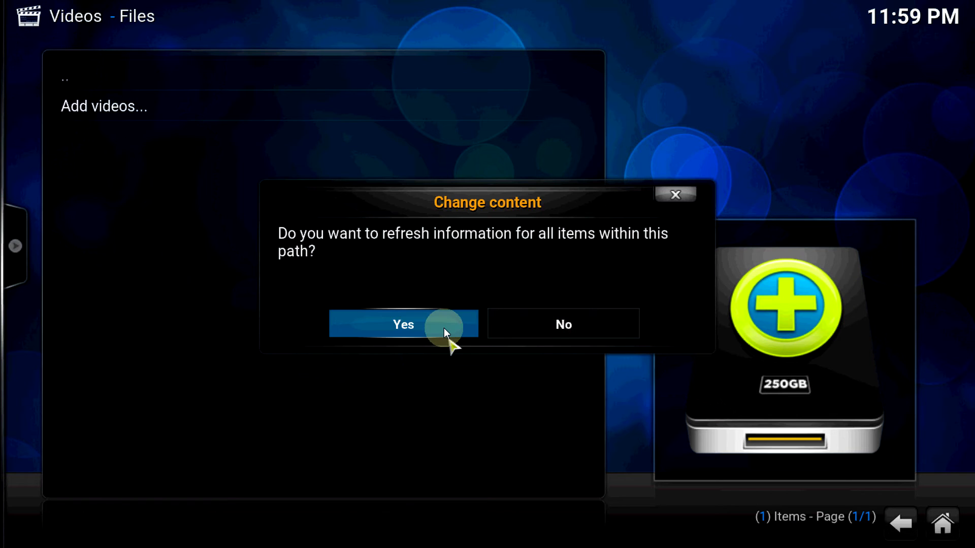
pyautogui.click(403, 324)
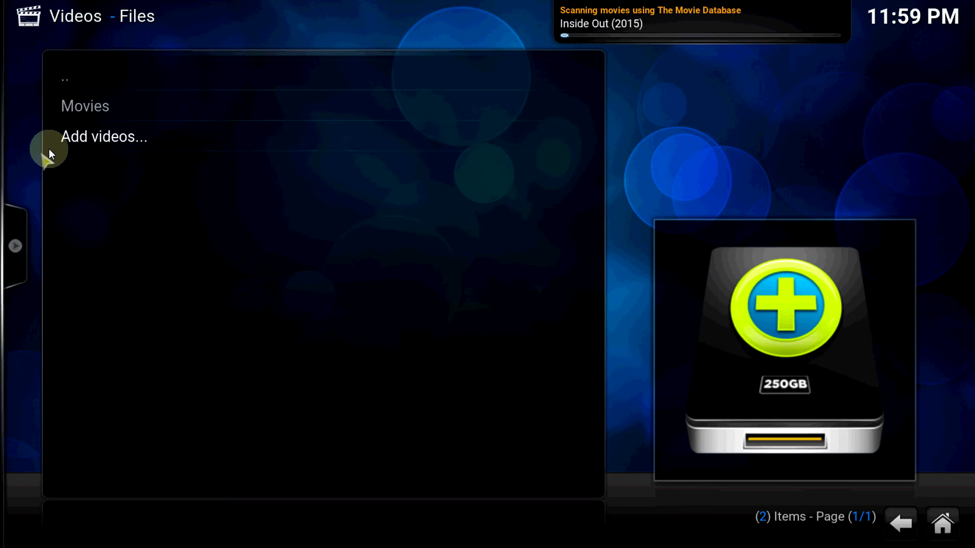
# - Add another video source pointing to the TVShows folder
pyautogui.click(103, 136)
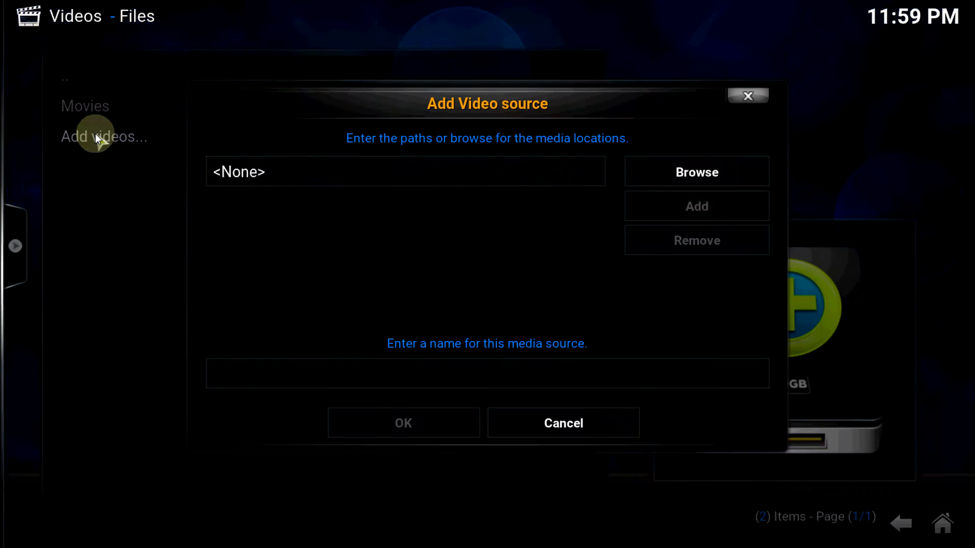
pyautogui.click(695, 171)
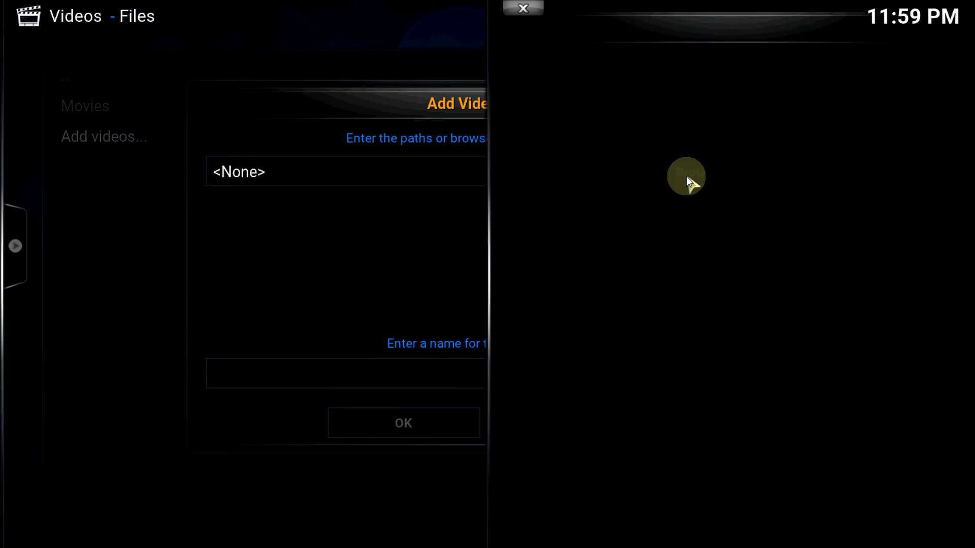
pyautogui.click(685, 177)
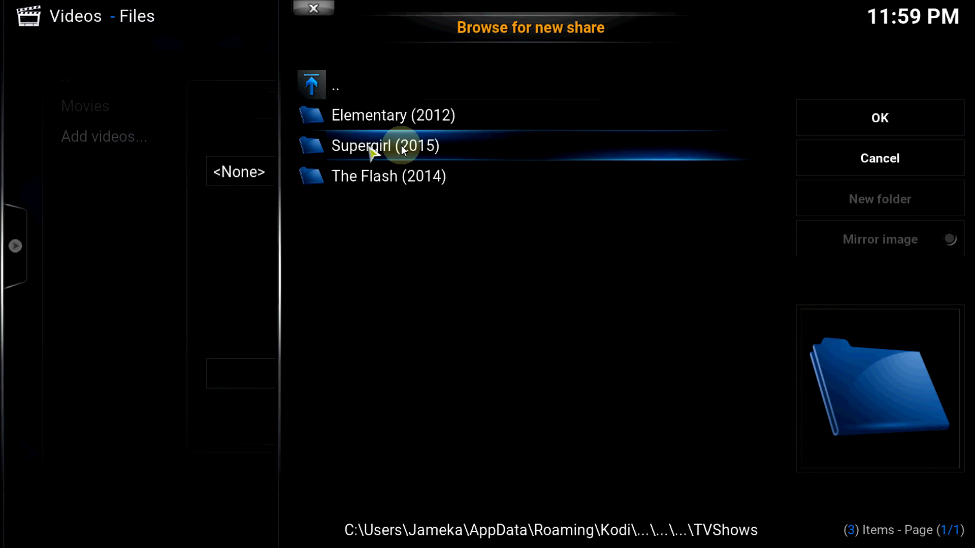
pyautogui.click(879, 119)
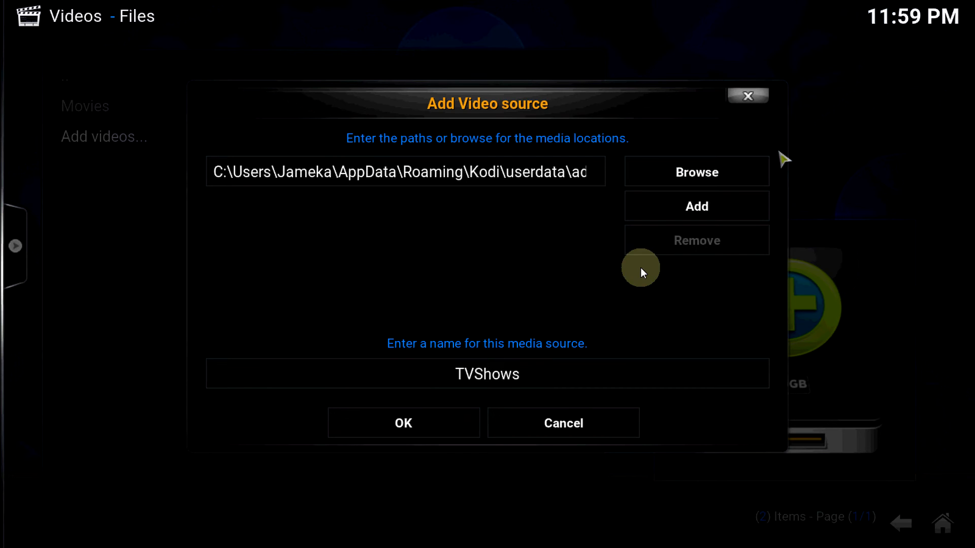
pyautogui.click(403, 422)
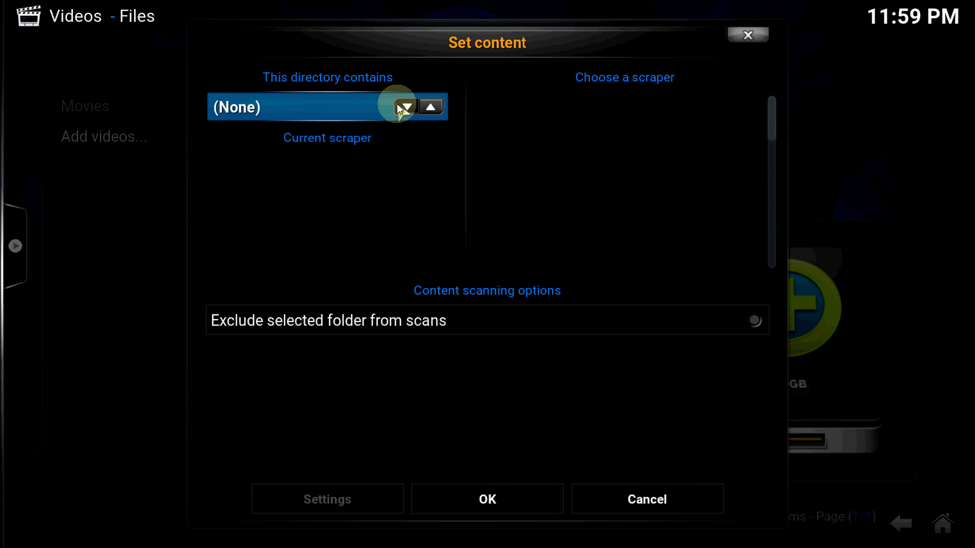
# - Set the TVShows content to TV shows via The TVDB and start the scan
pyautogui.click(404, 106)
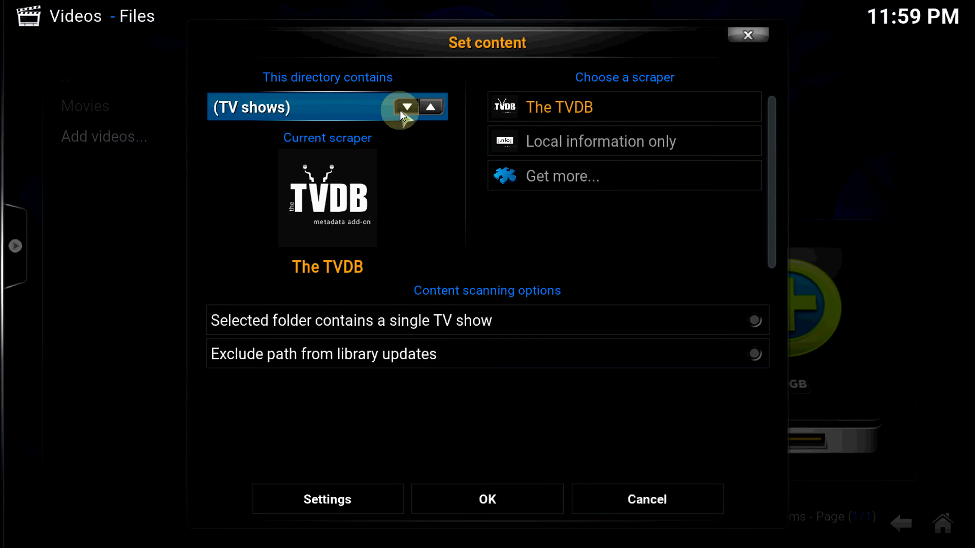
pyautogui.click(487, 498)
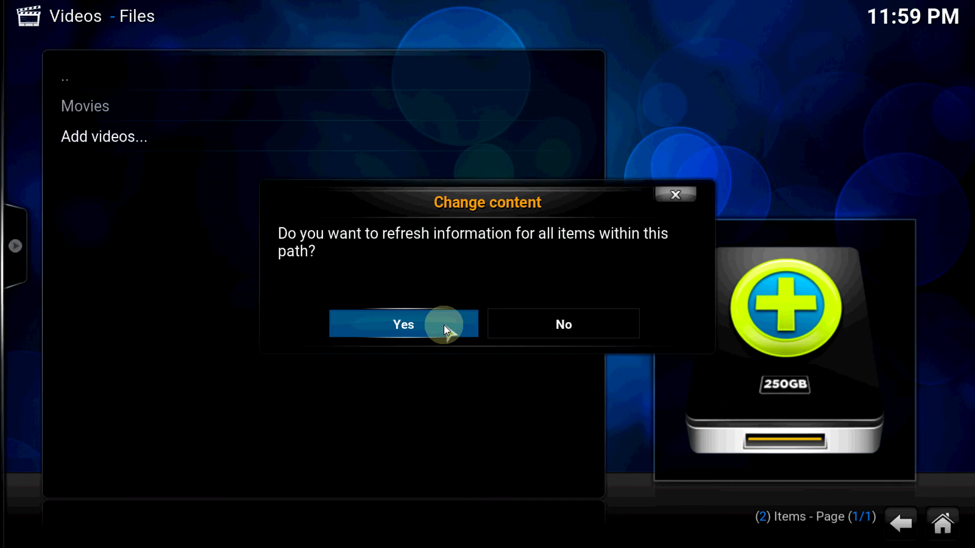
pyautogui.click(402, 324)
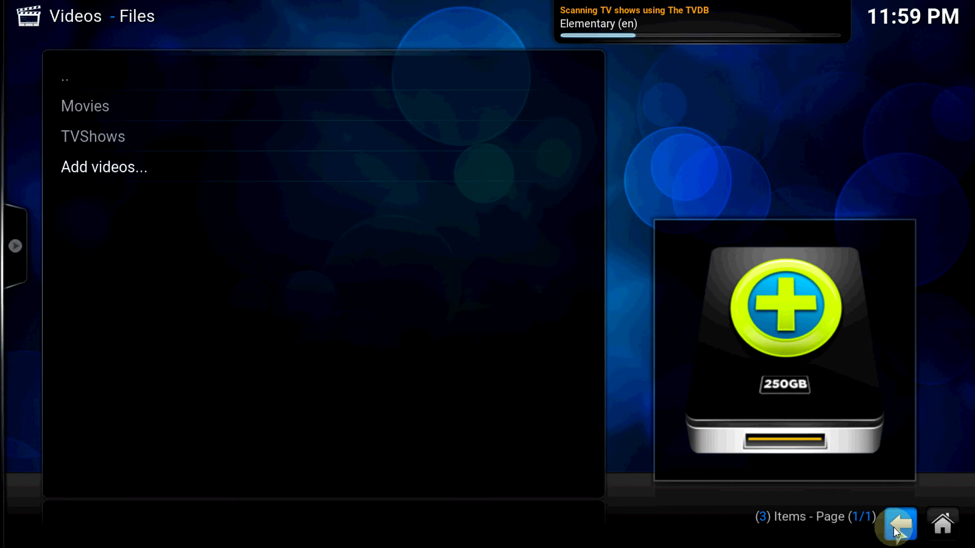
# - Return home and preview recently added movies and page through recent TV episodes
pyautogui.click(898, 524)
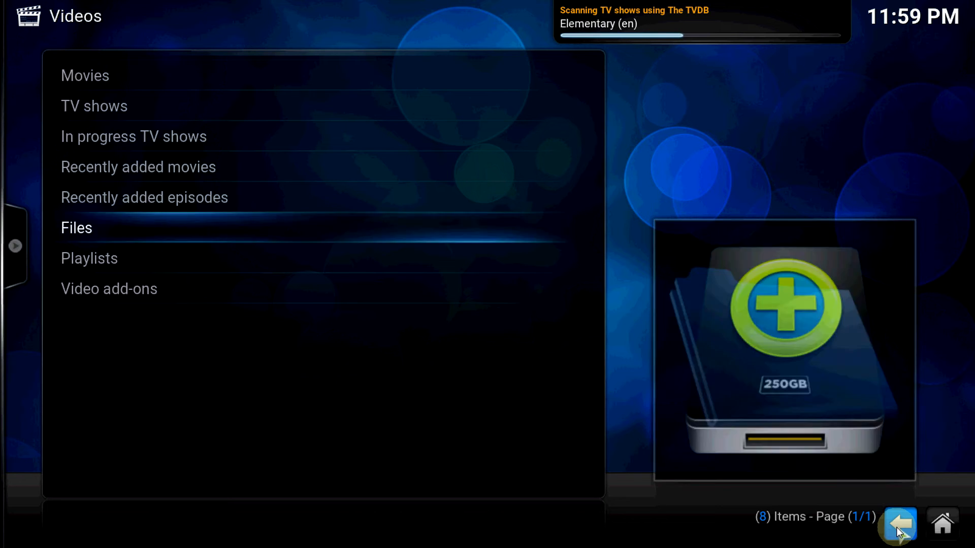
pyautogui.click(898, 524)
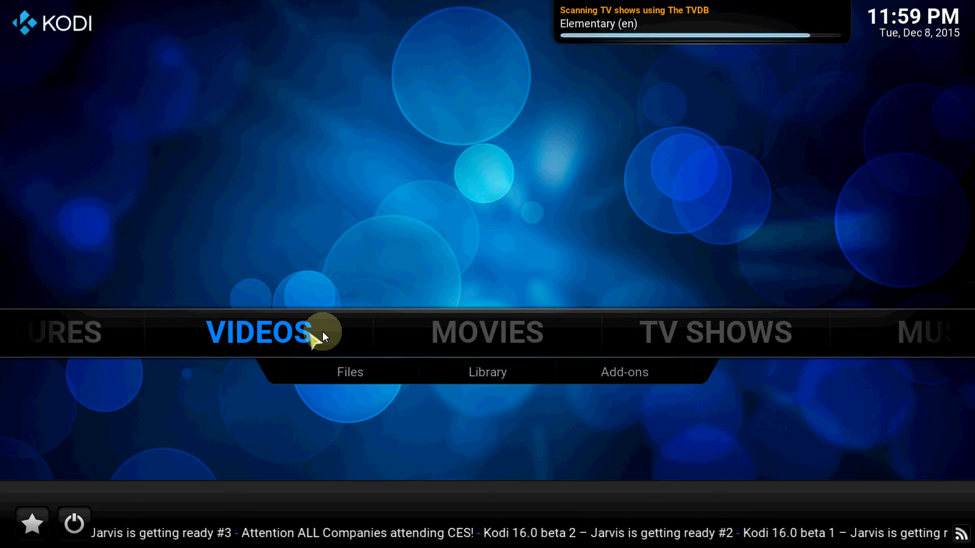
pyautogui.click(487, 332)
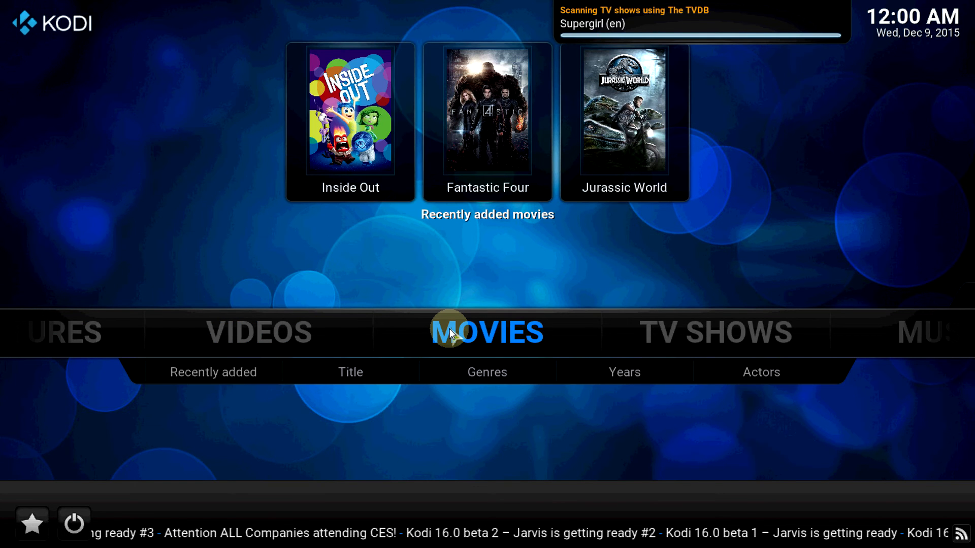
pyautogui.click(715, 332)
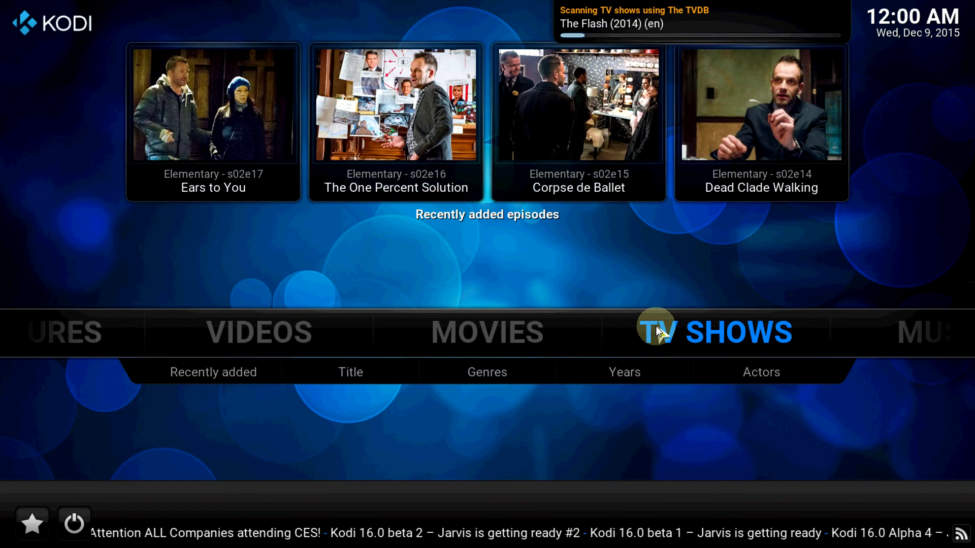
pyautogui.moveTo(905, 130)
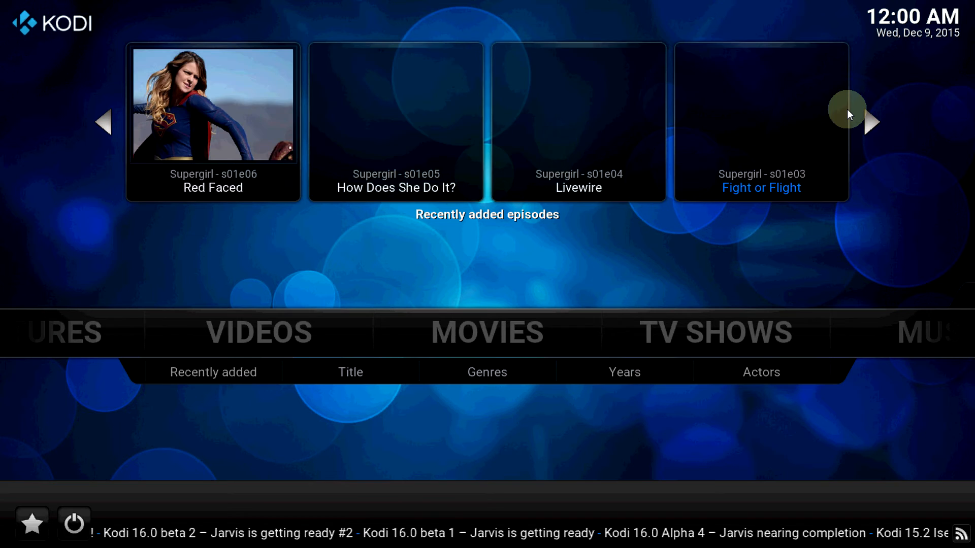
pyautogui.click(870, 122)
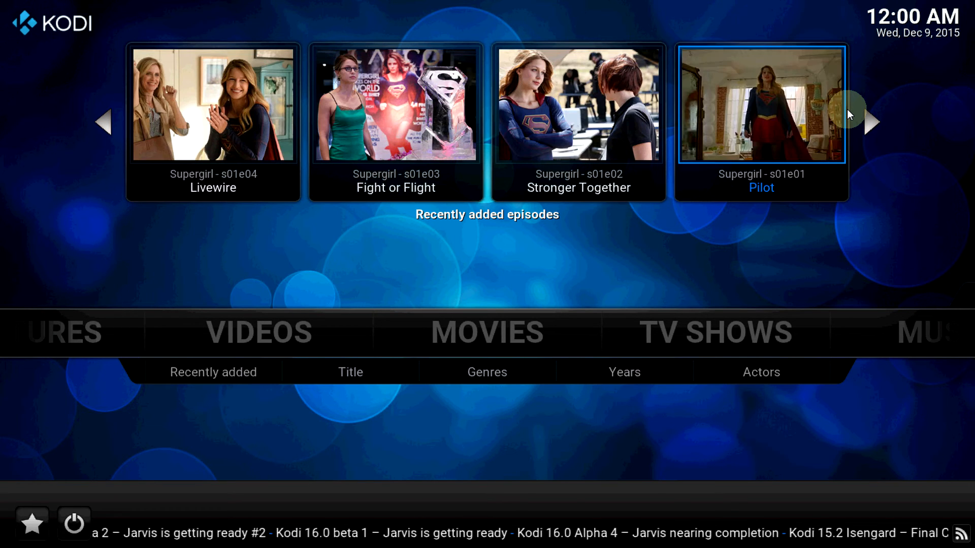
pyautogui.click(870, 122)
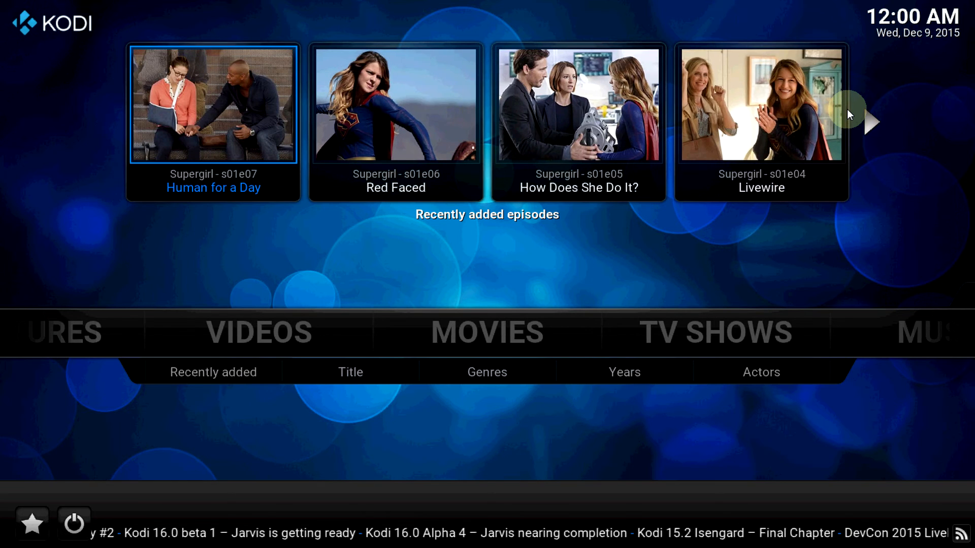
pyautogui.moveTo(839, 280)
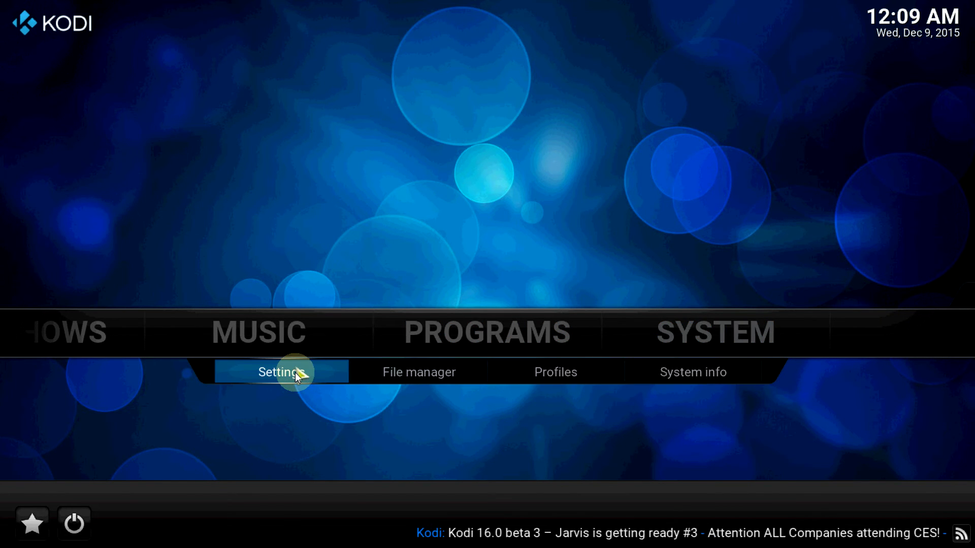
pyautogui.moveTo(665, 342)
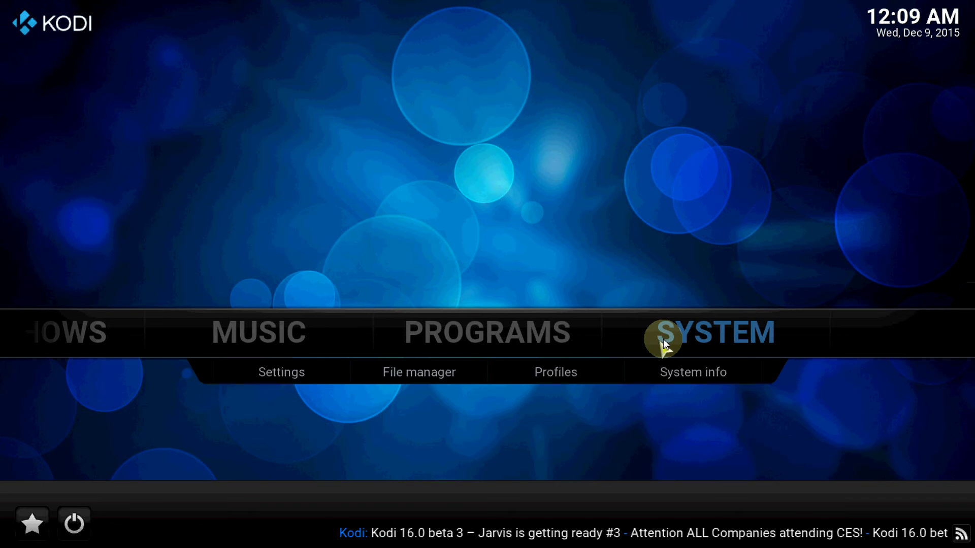
# - Open Kodi's Settings from the home menu, then go back home
pyautogui.click(280, 372)
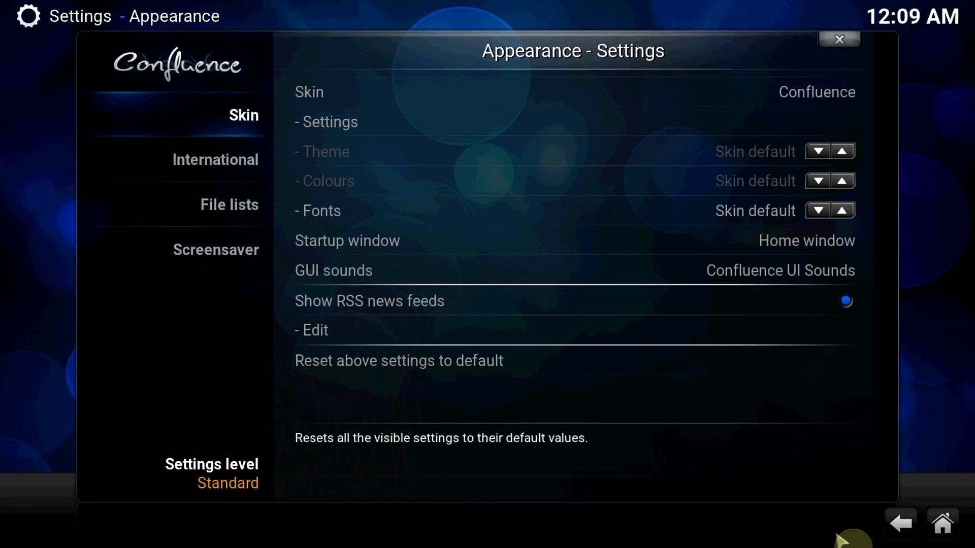
pyautogui.moveTo(903, 524)
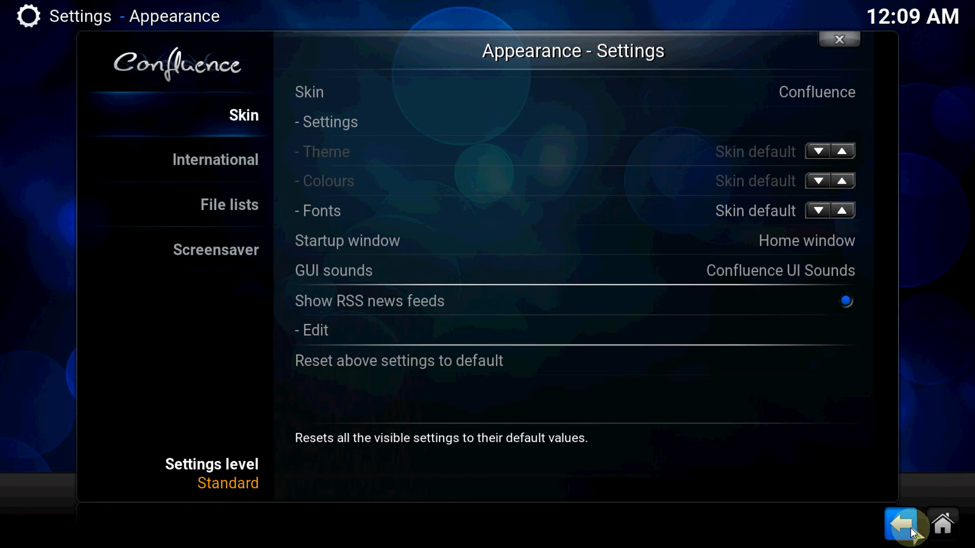
pyautogui.click(902, 524)
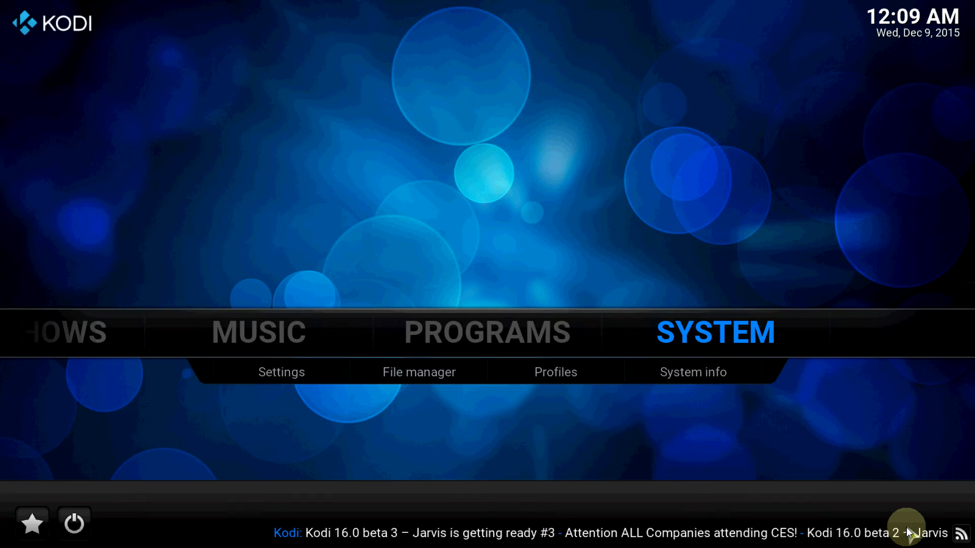
pyautogui.moveTo(808, 432)
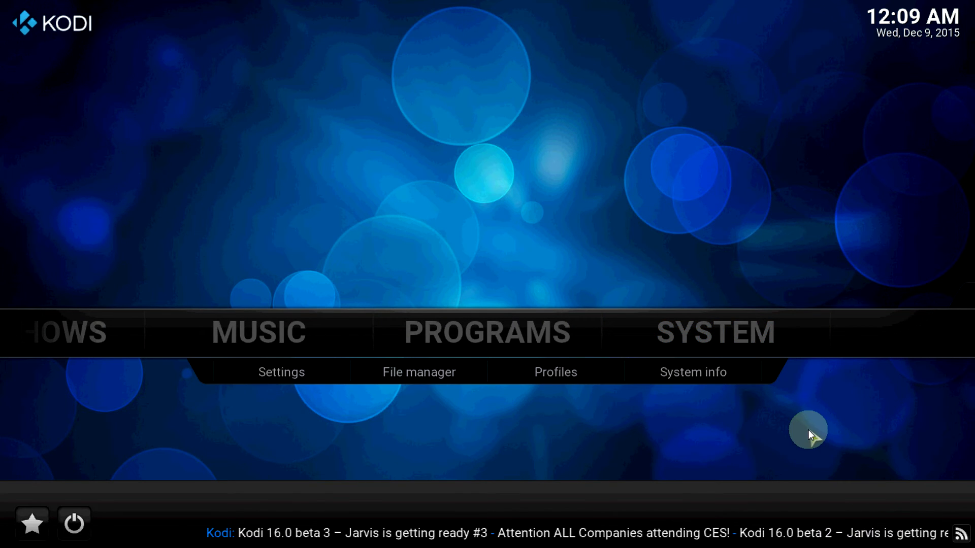
pyautogui.moveTo(719, 340)
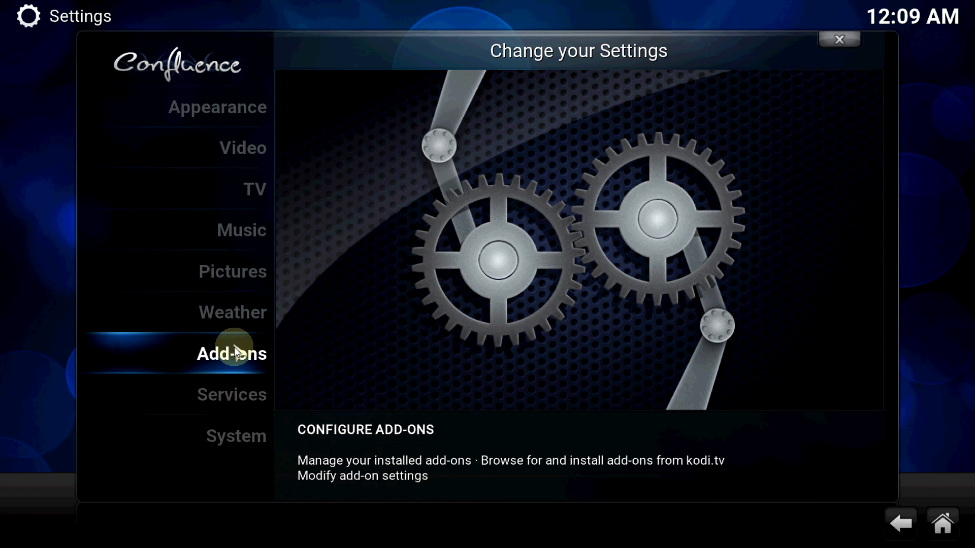
# - Browse the repository's Program add-ons and select TV Show - Next Aired
pyautogui.click(230, 354)
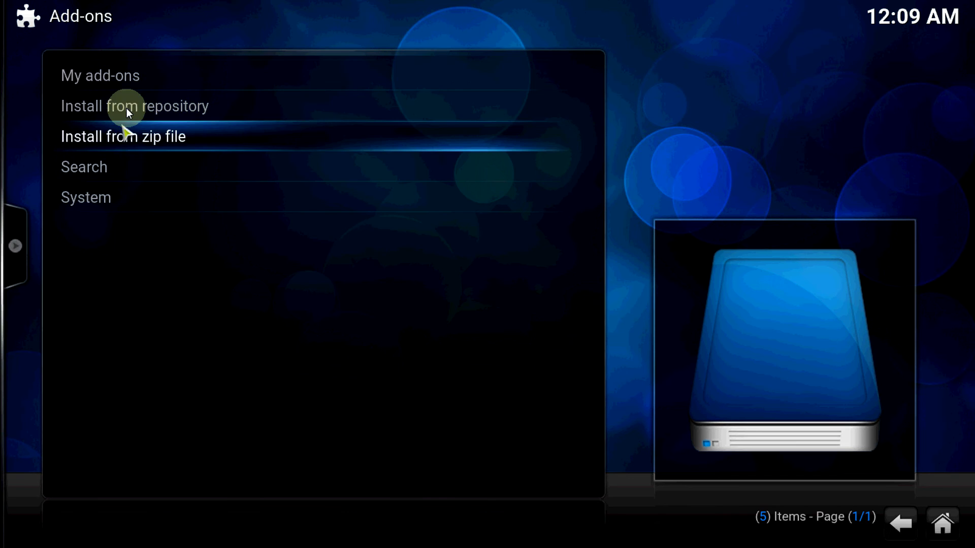
pyautogui.click(134, 105)
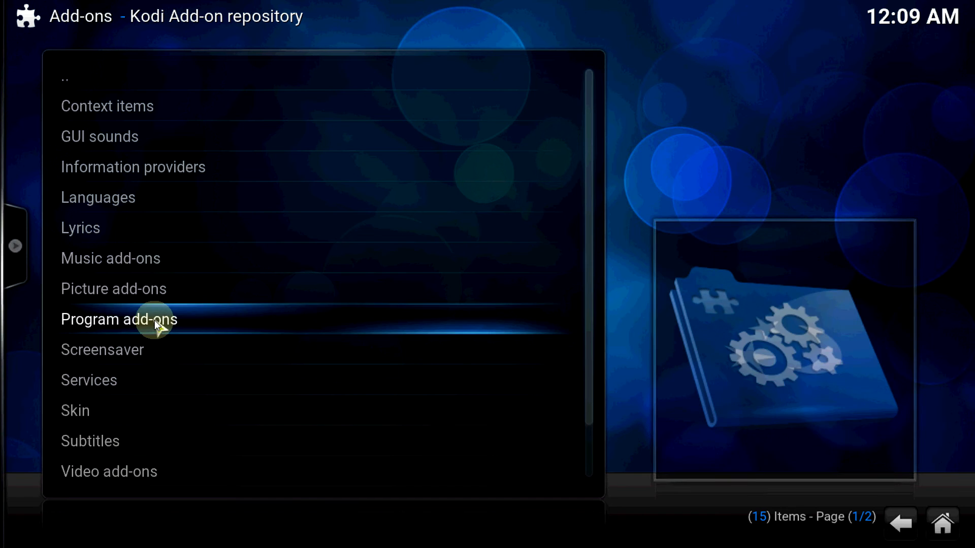
pyautogui.click(119, 318)
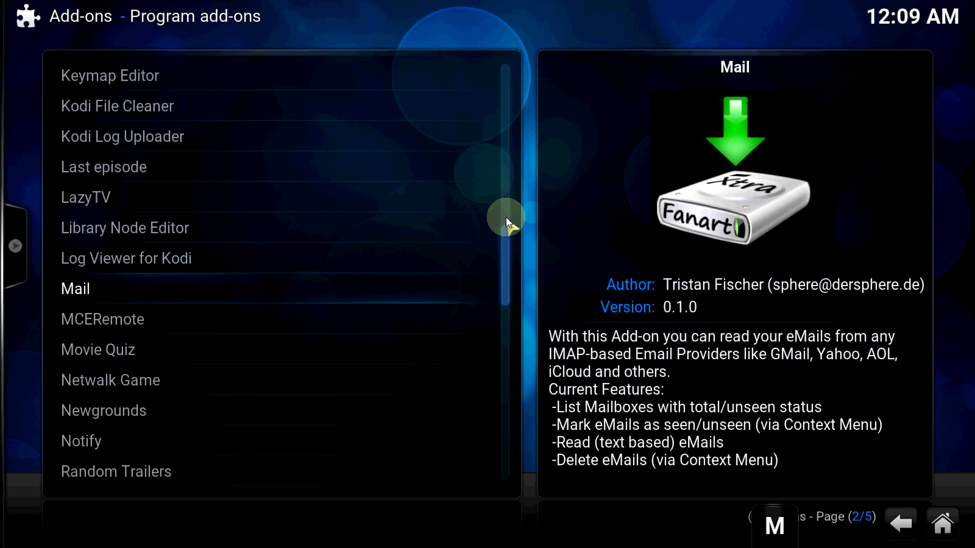
pyautogui.scroll(-3)
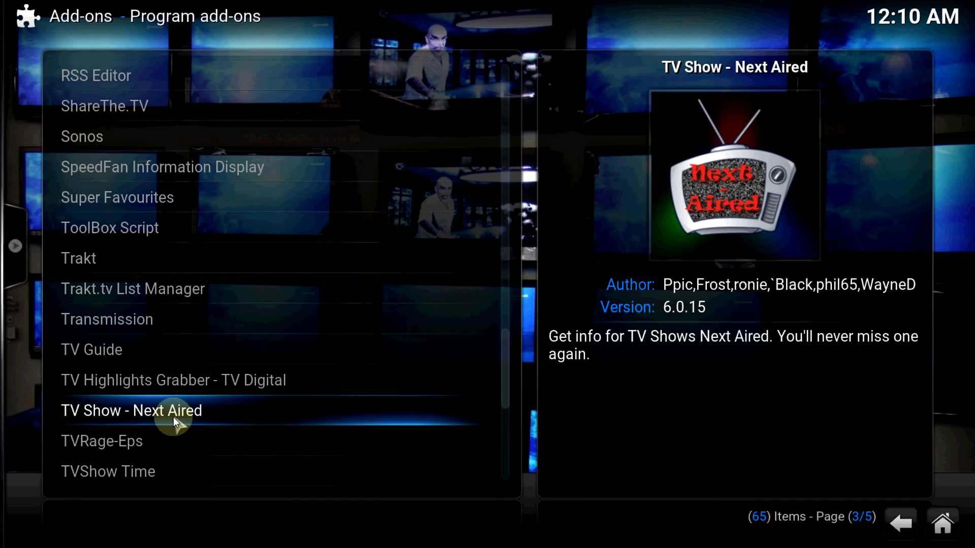
pyautogui.click(130, 410)
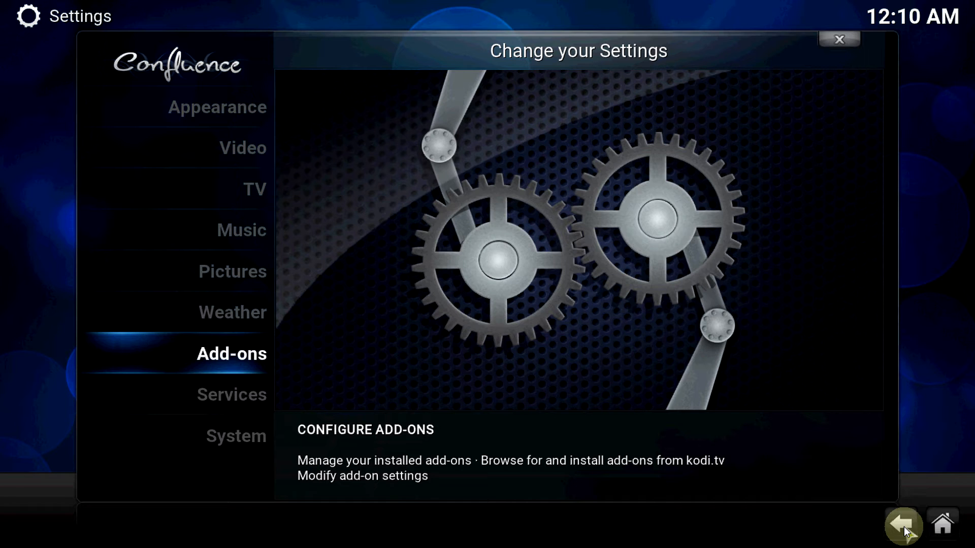
# - Configure TV Show - Next Aired to start the guide week today, and save
pyautogui.click(902, 524)
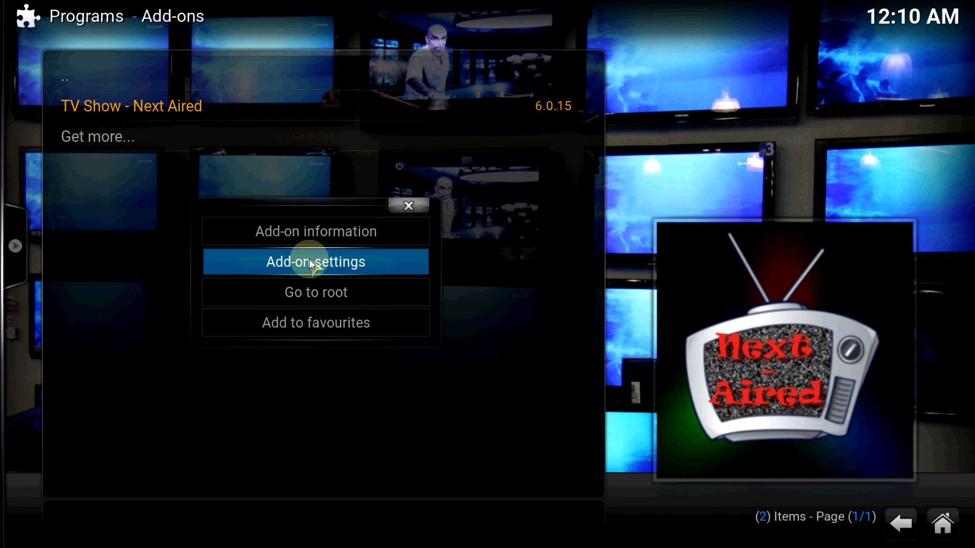
pyautogui.click(316, 262)
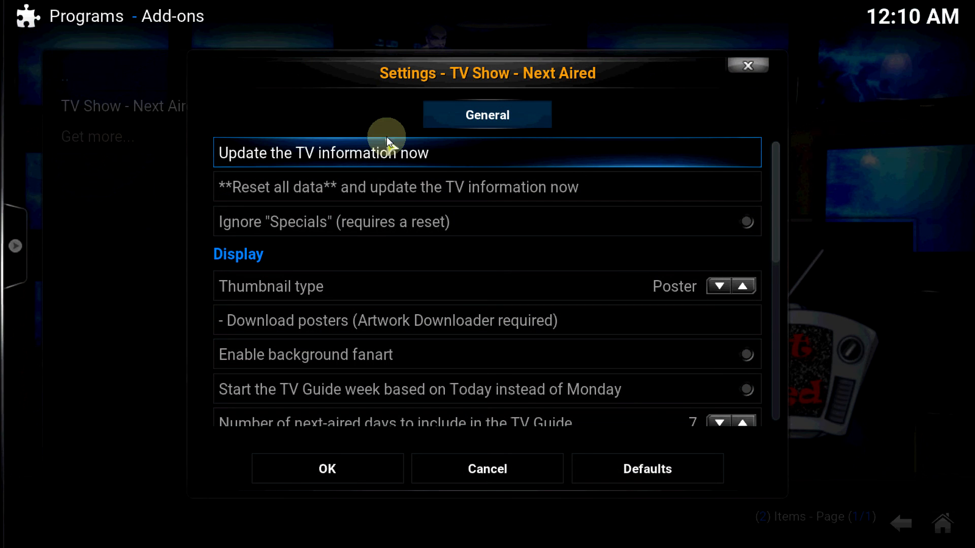
pyautogui.moveTo(407, 163)
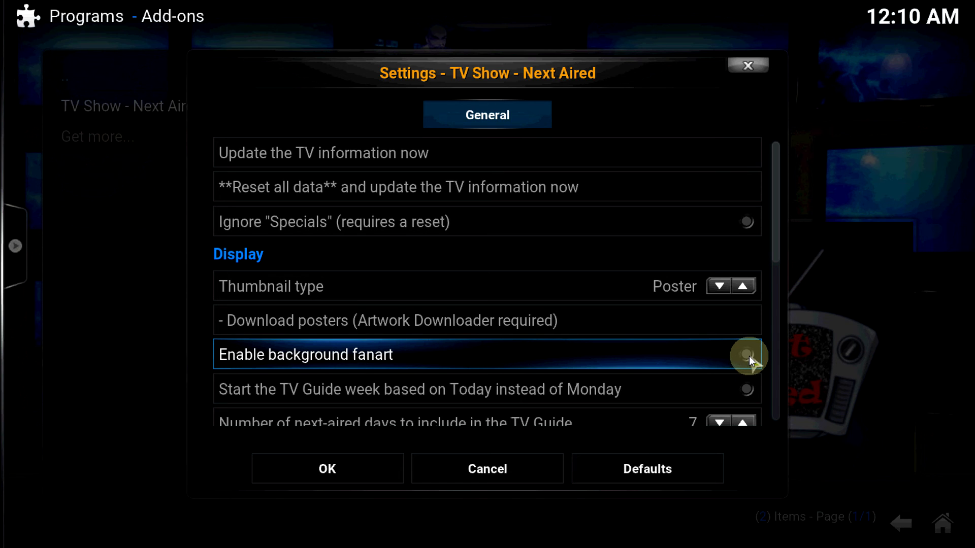
pyautogui.moveTo(749, 398)
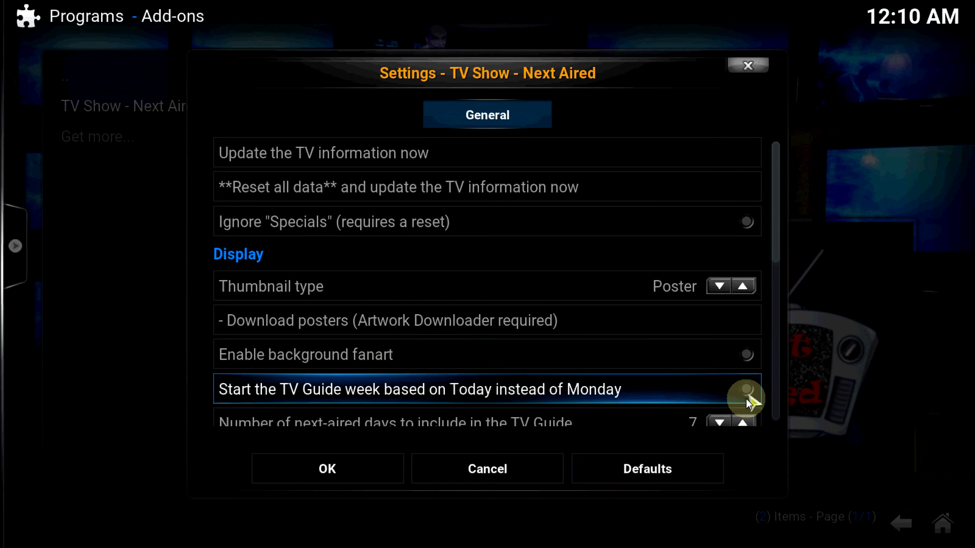
pyautogui.click(744, 355)
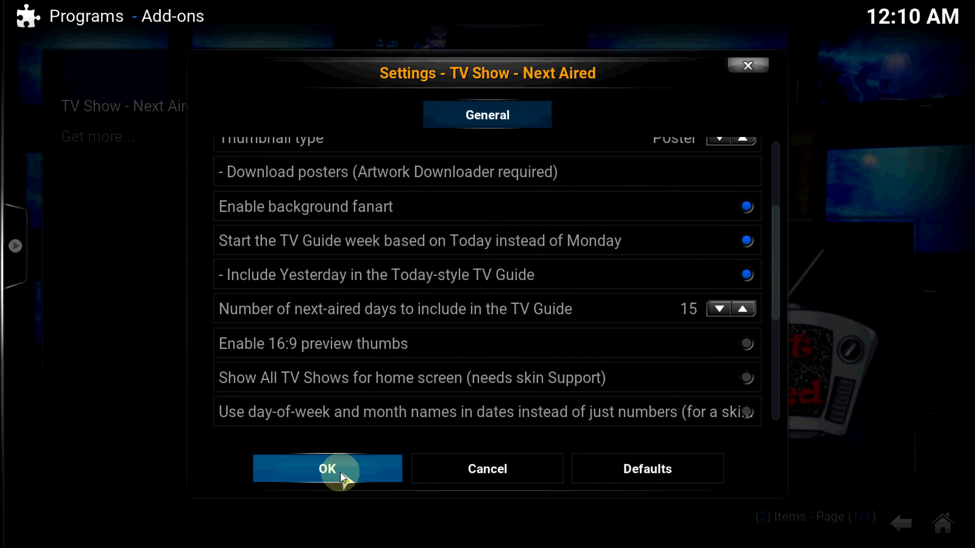
pyautogui.click(327, 468)
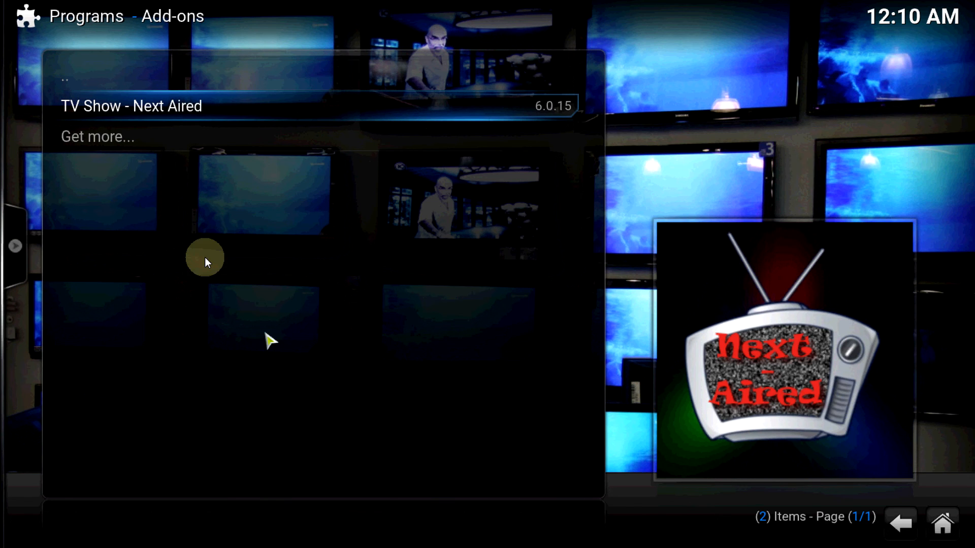
pyautogui.moveTo(181, 112)
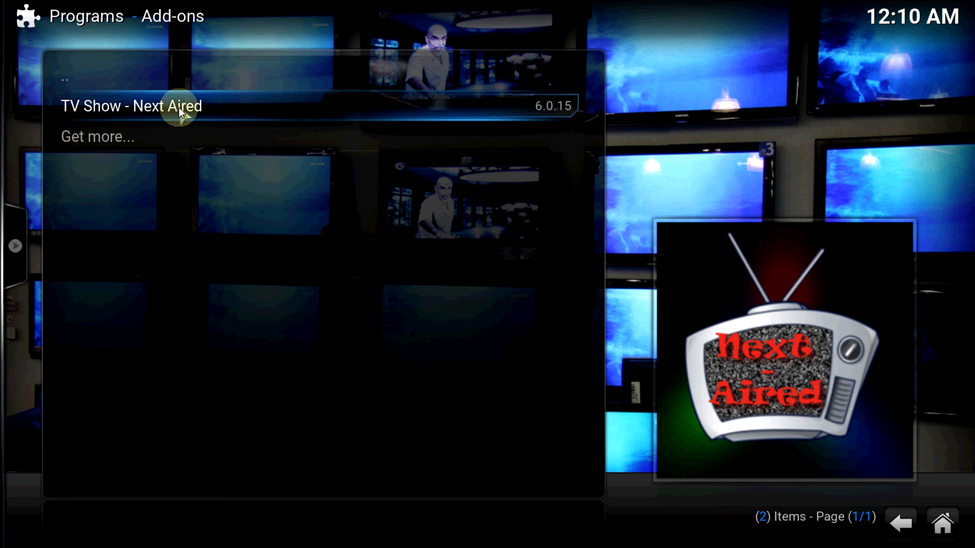
pyautogui.moveTo(149, 191)
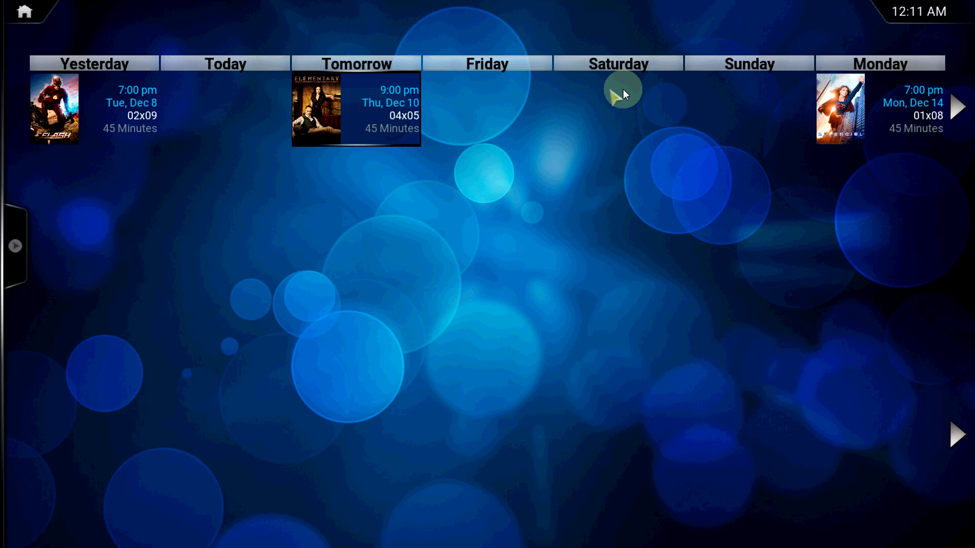
pyautogui.moveTo(960, 111)
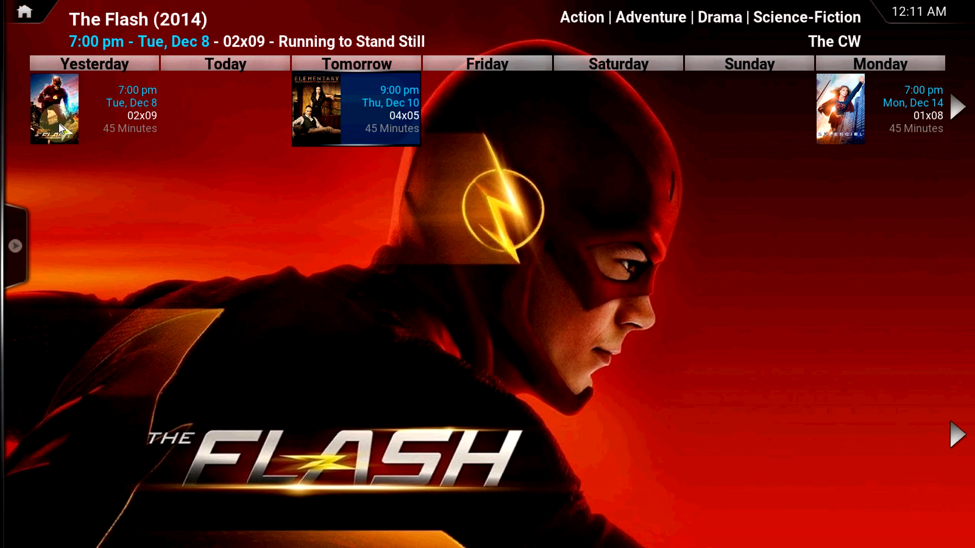
# - View details of The Flash episode in the Next Aired week guide
pyautogui.click(354, 108)
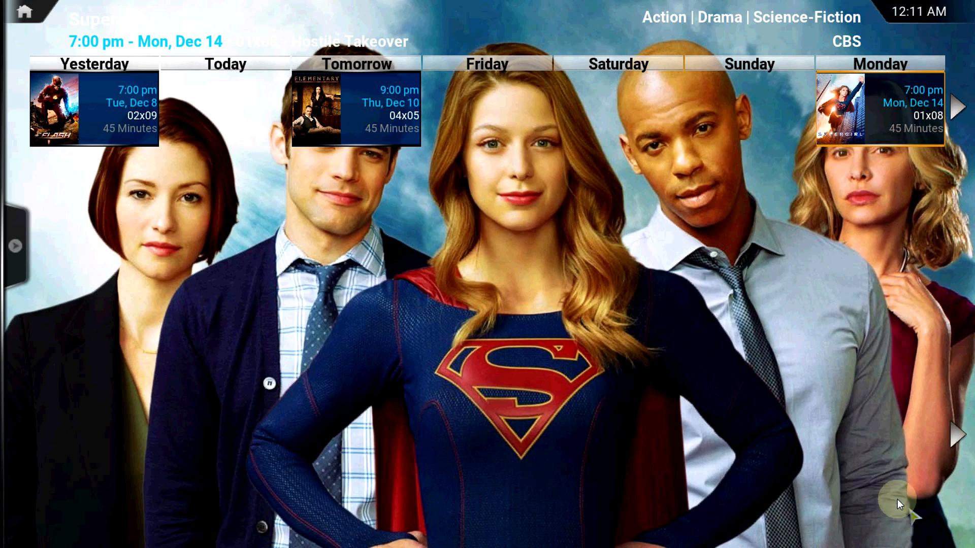
pyautogui.moveTo(885, 115)
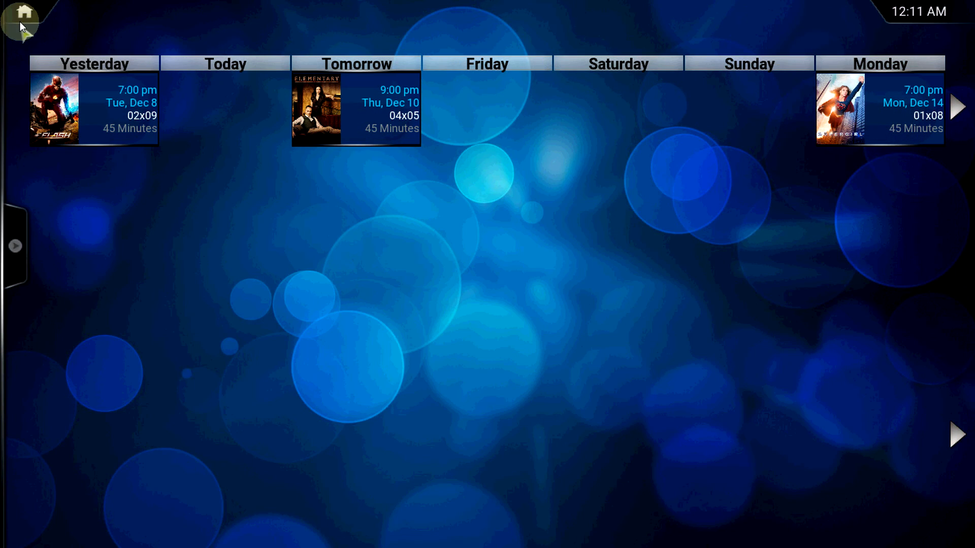
# - Leave the Next Aired TV guide via the Home icon
pyautogui.click(21, 19)
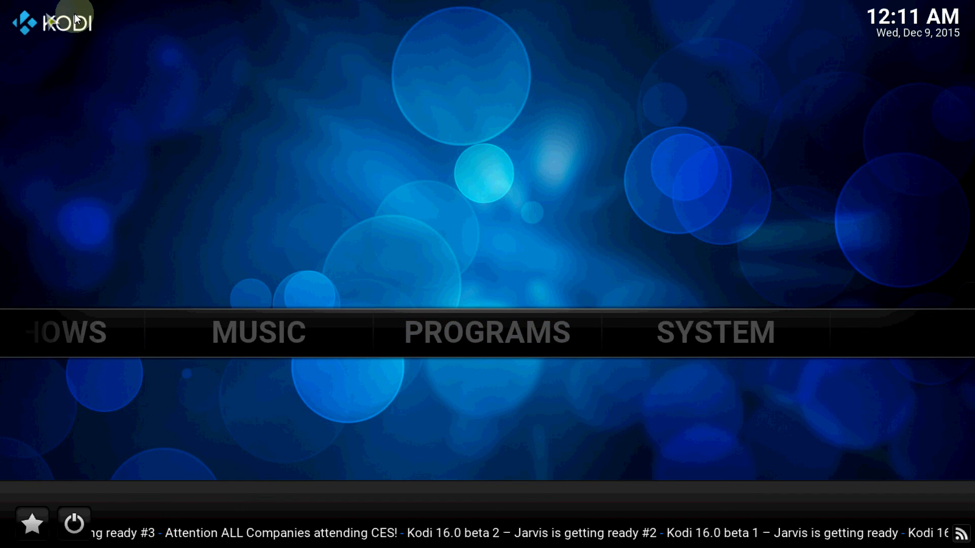
pyautogui.moveTo(136, 37)
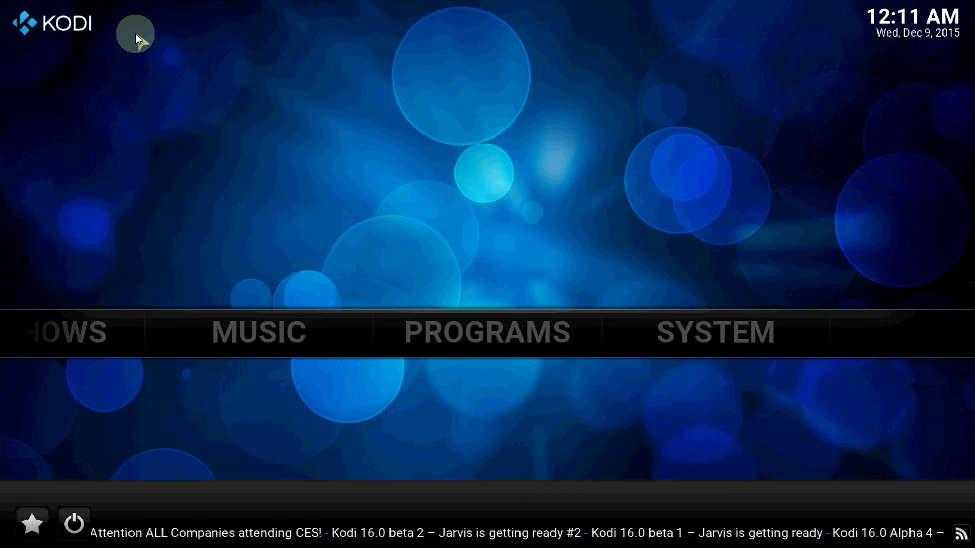